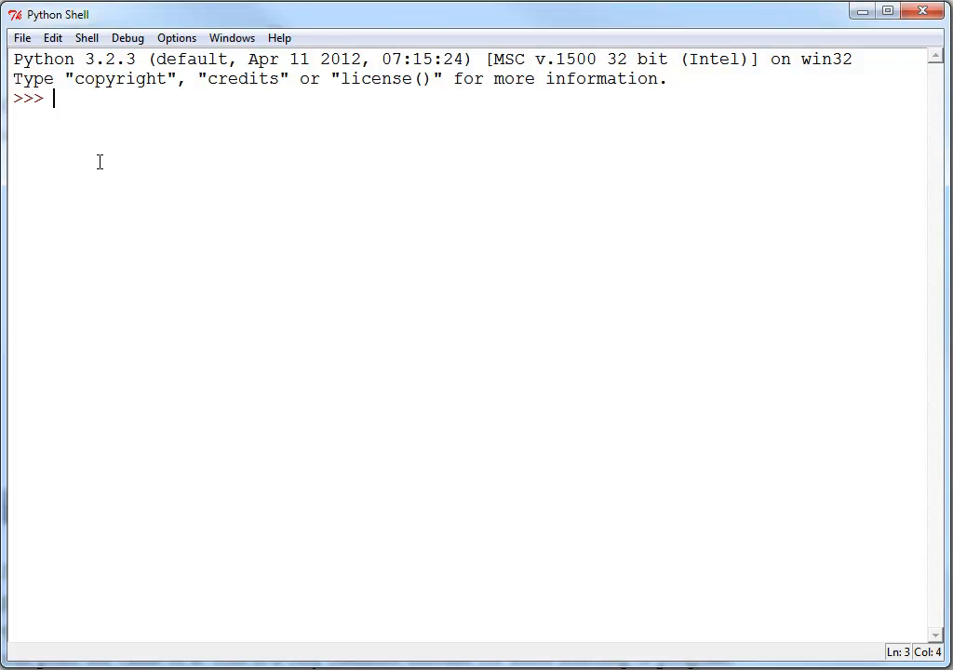
- Type the assignment x = 10 at the >>> prompt without running it
{"action": "type", "text": "x"}
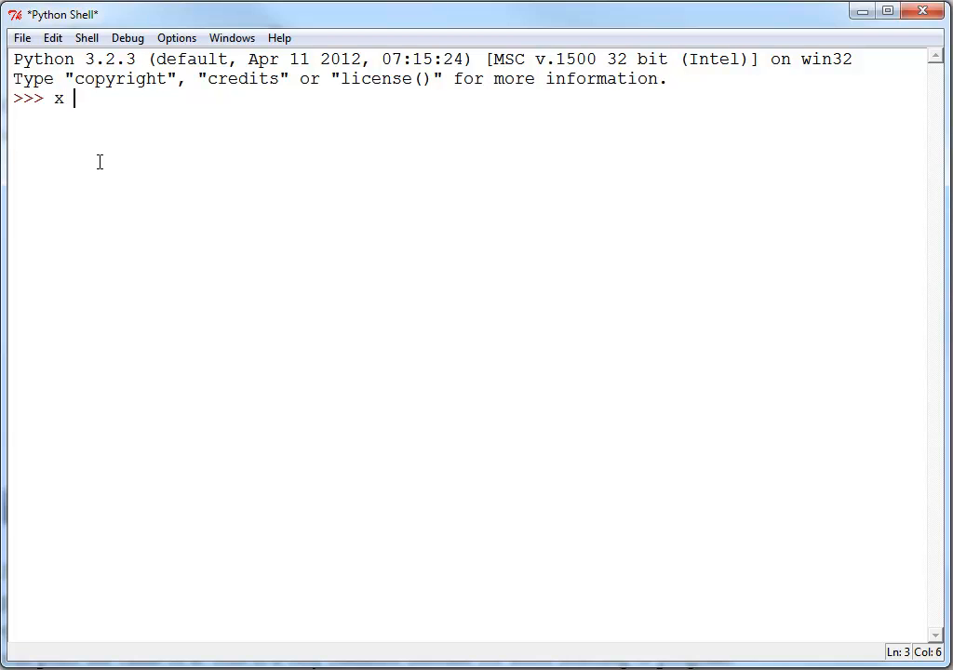
{"action": "type", "text": "="}
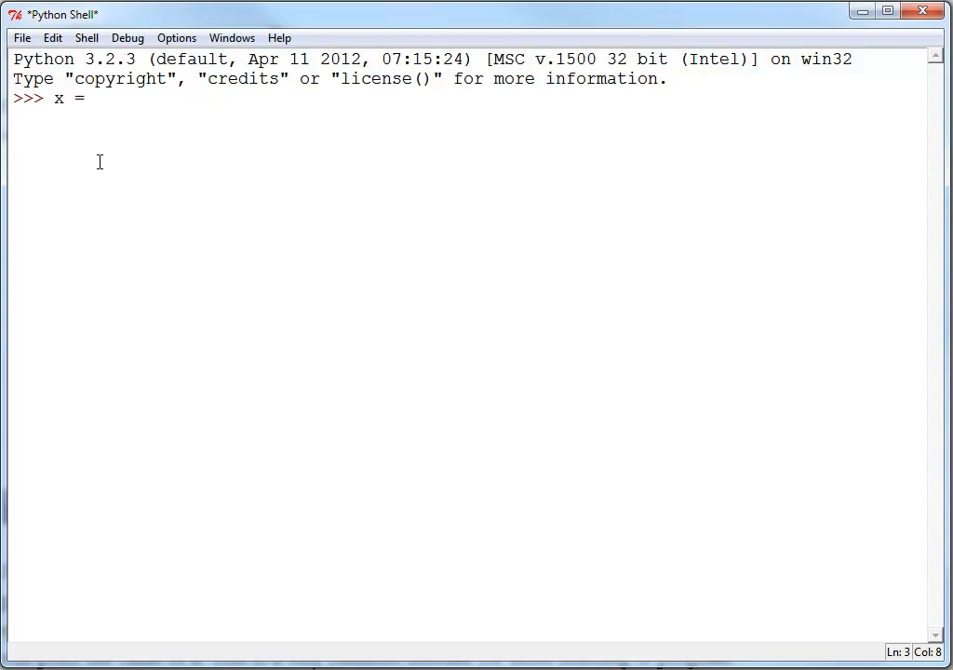
{"action": "type", "text": "10"}
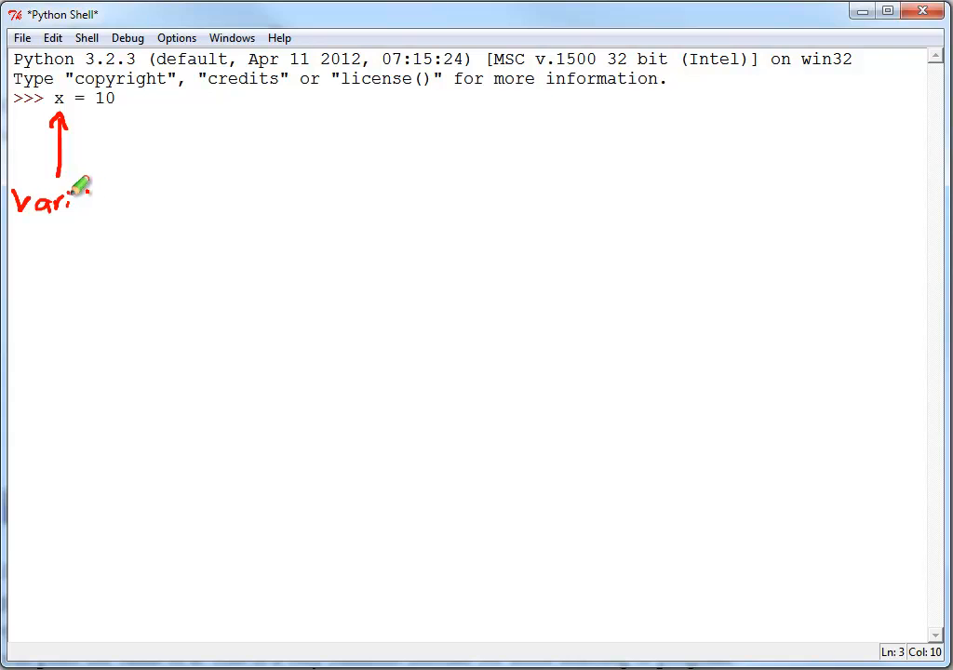
{"action": "left_click_drag", "start_coordinate": [84, 186], "coordinate": [125, 196]}
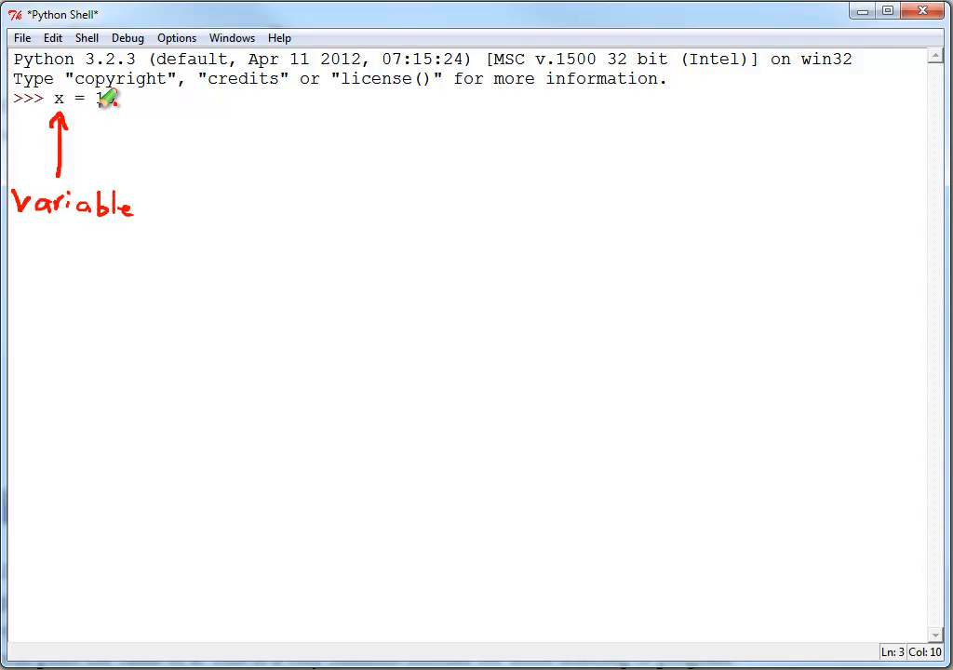
{"action": "type", "text": "0"}
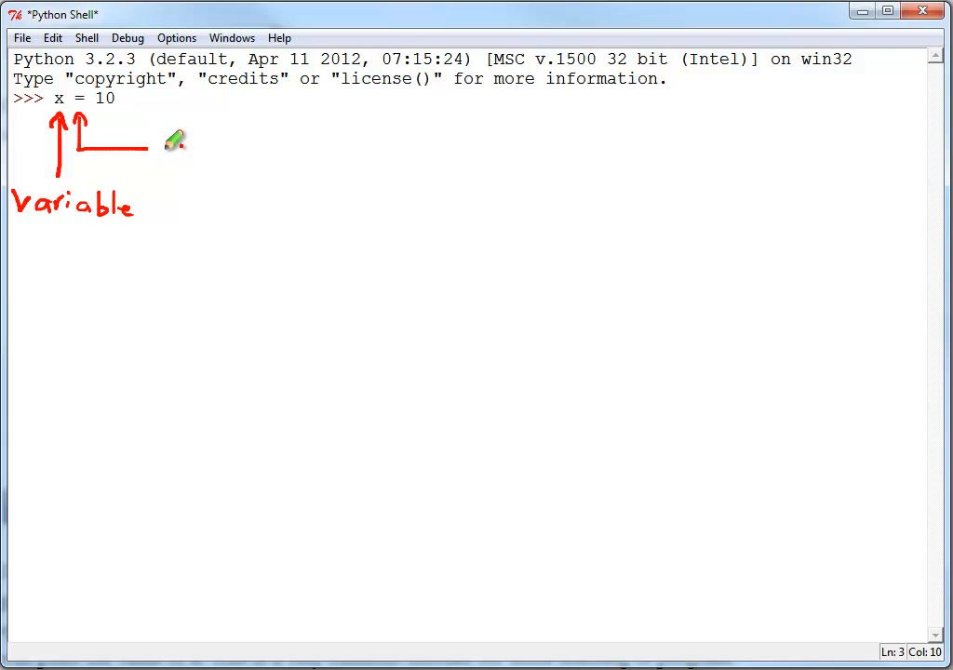
{"action": "left_click_drag", "start_coordinate": [149, 154], "coordinate": [182, 149]}
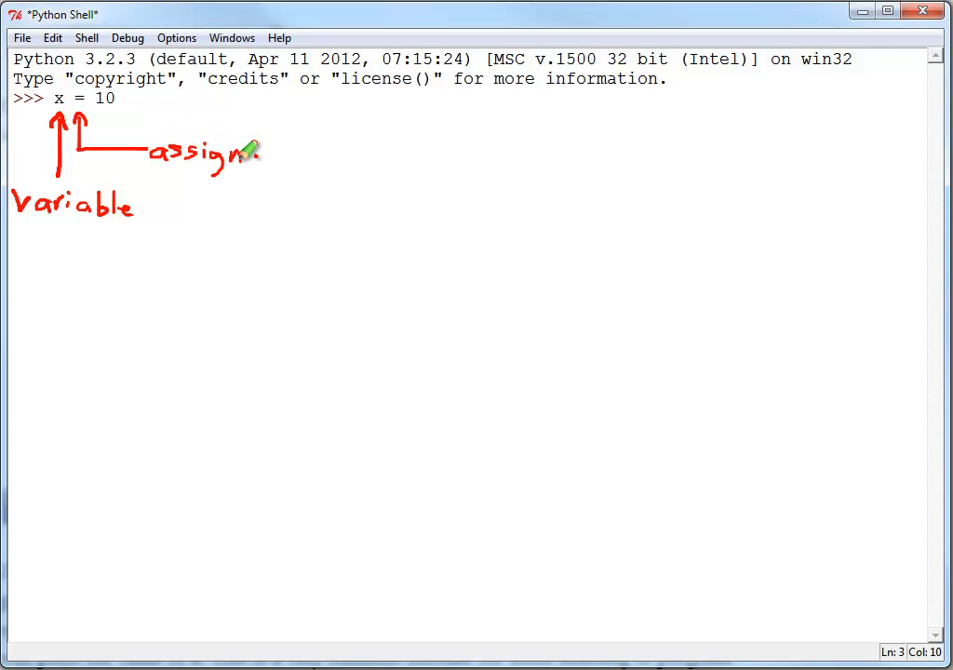
{"action": "left_click_drag", "start_coordinate": [252, 154], "coordinate": [316, 154]}
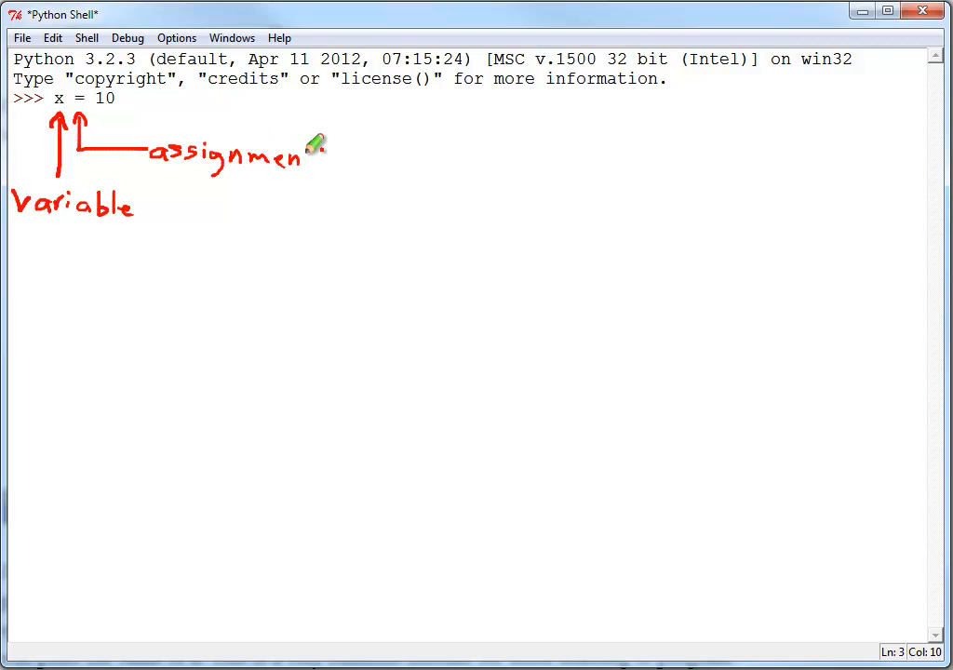
{"action": "left_click_drag", "start_coordinate": [335, 163], "coordinate": [358, 157]}
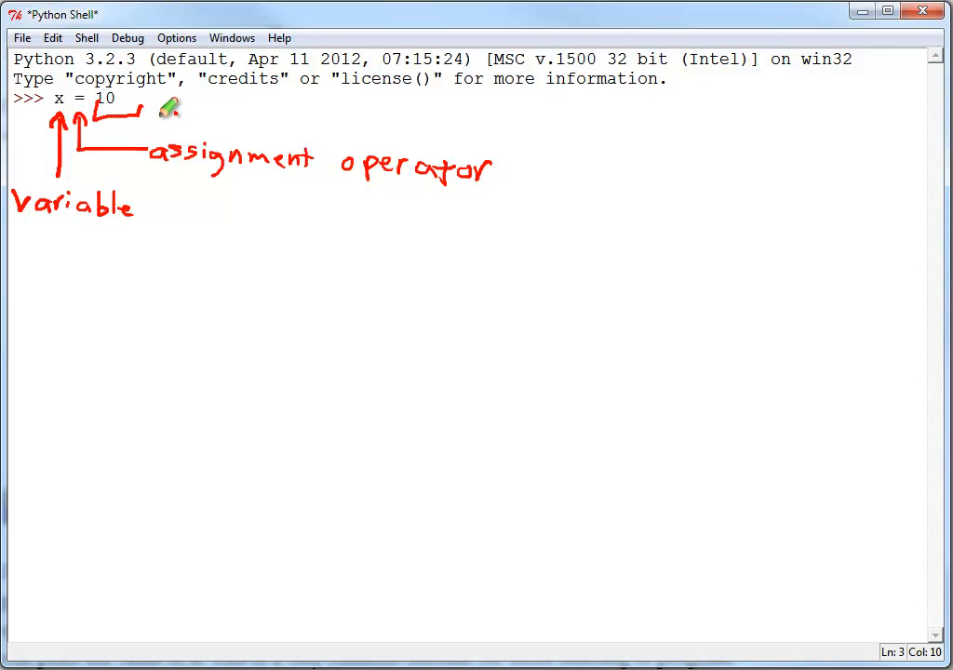
{"action": "left_click_drag", "start_coordinate": [149, 116], "coordinate": [308, 116]}
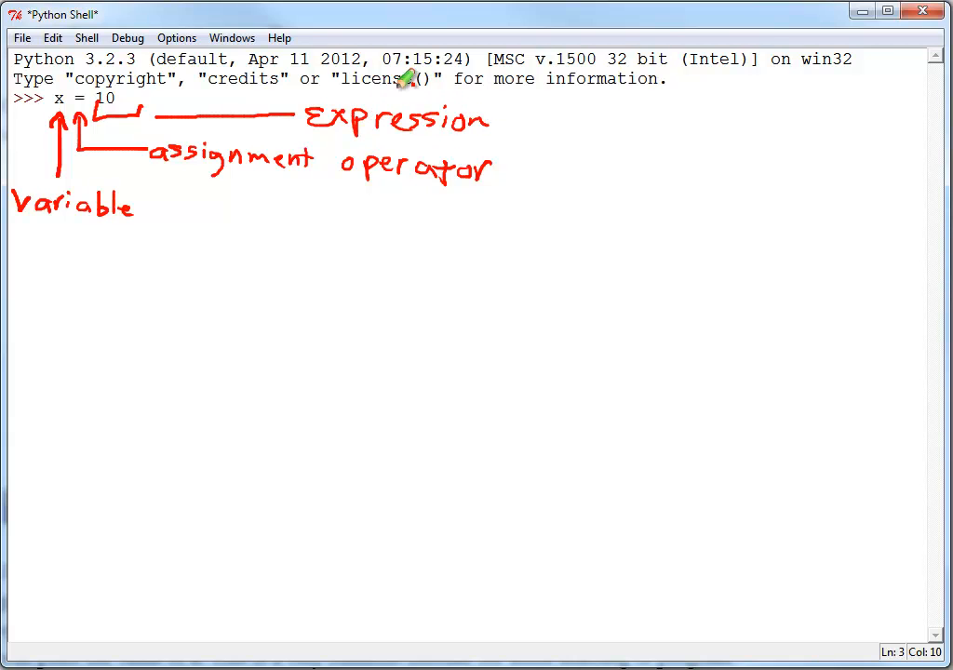
{"action": "mouse_move", "coordinate": [131, 98]}
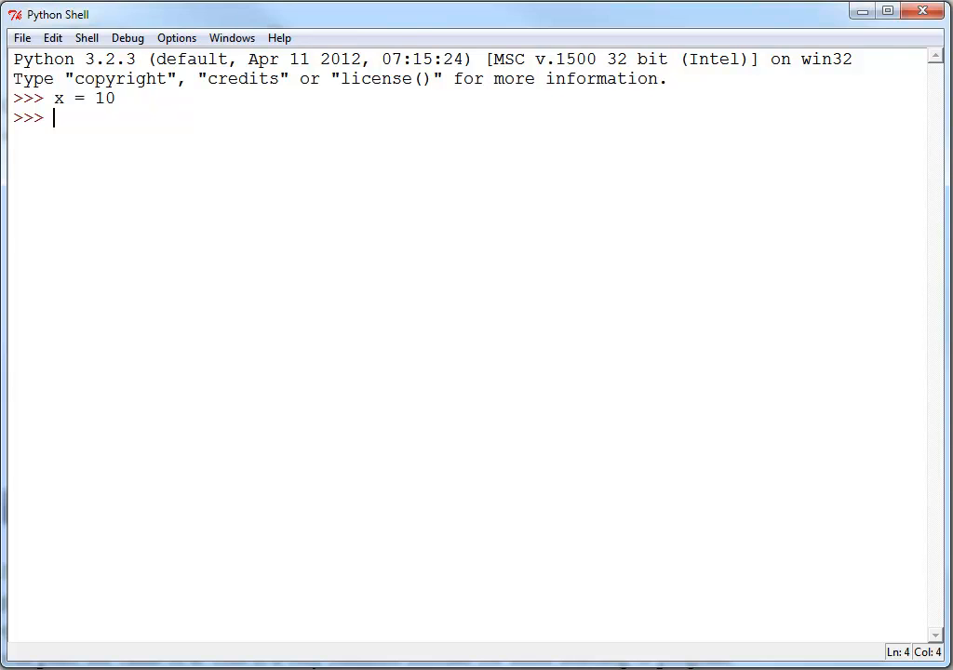
- Run print(x) to output 10, then print("x") to output the letter x
{"action": "type", "text": "print(x"}
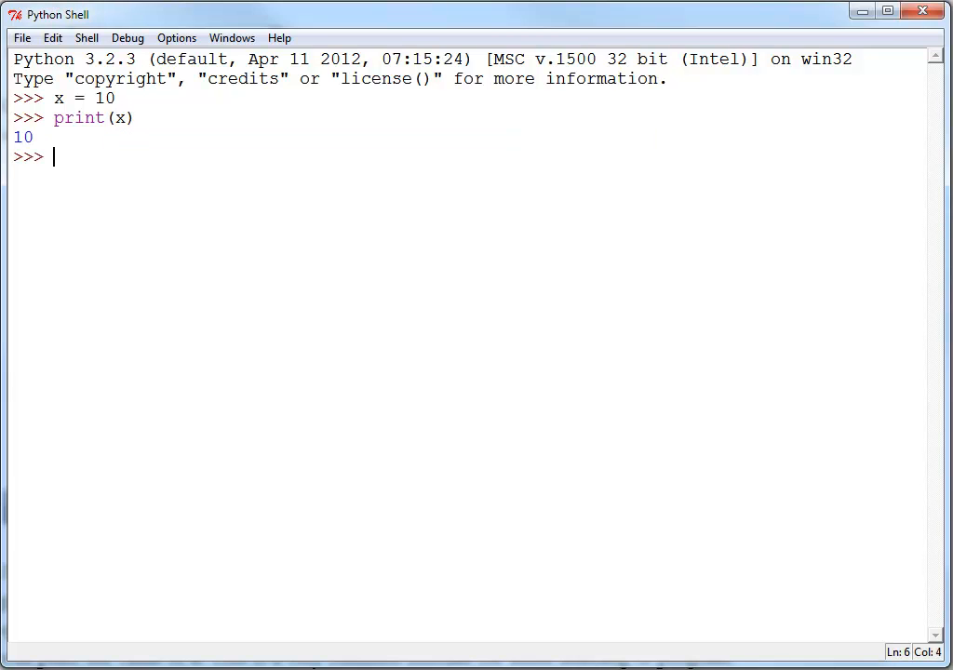
{"action": "left_click", "coordinate": [54, 118]}
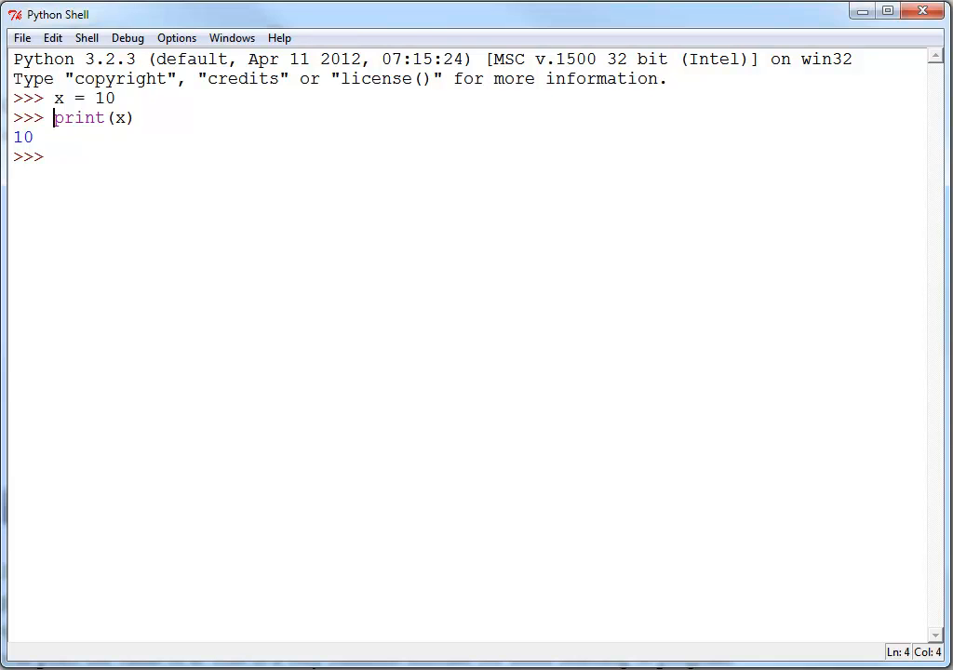
{"action": "type", "text": "print(x)"}
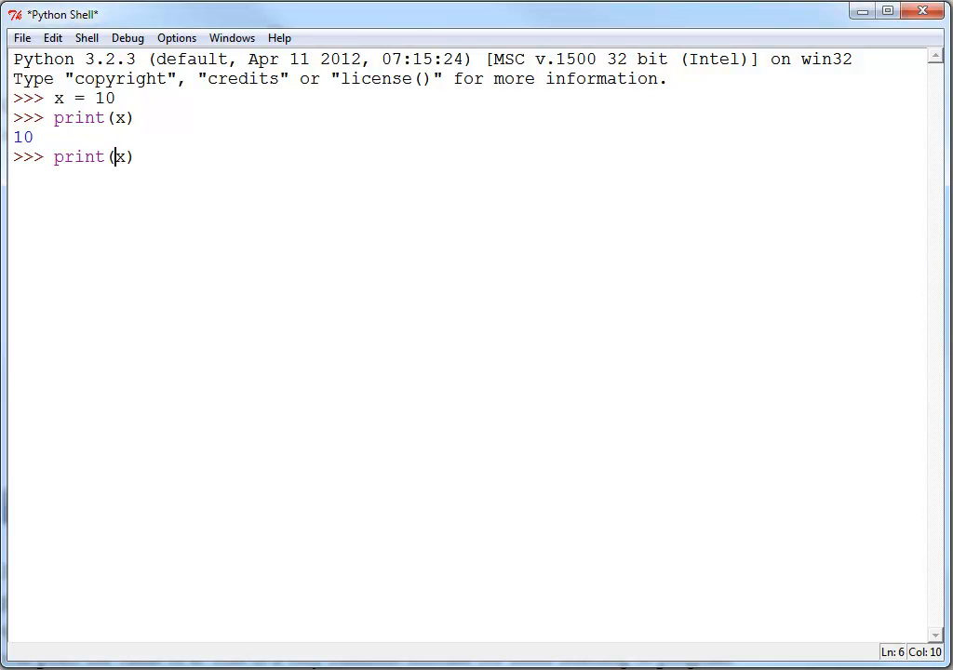
{"action": "type", "text": "\""}
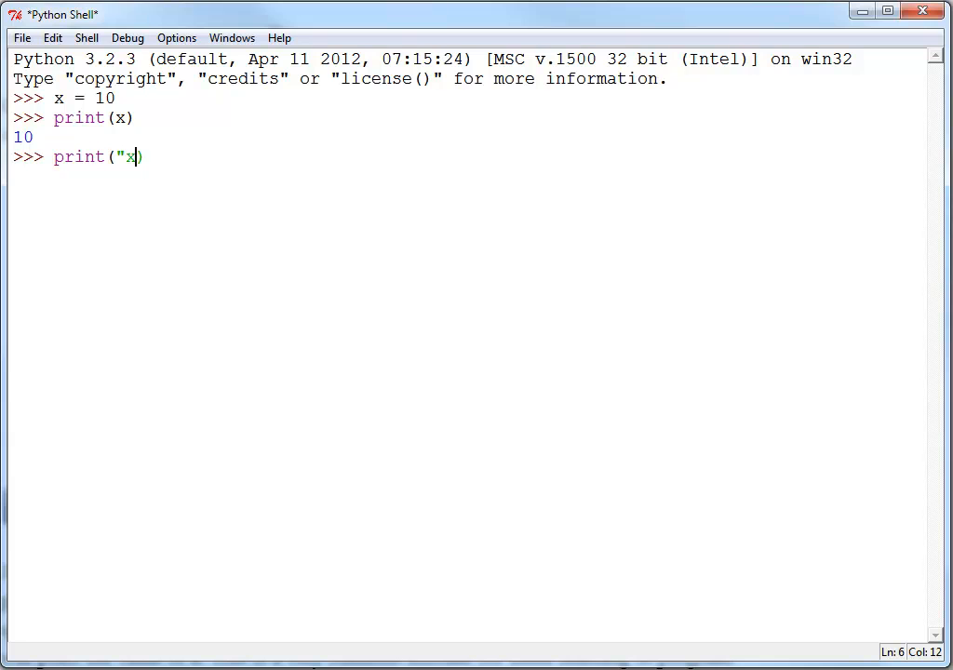
{"action": "type", "text": "\""}
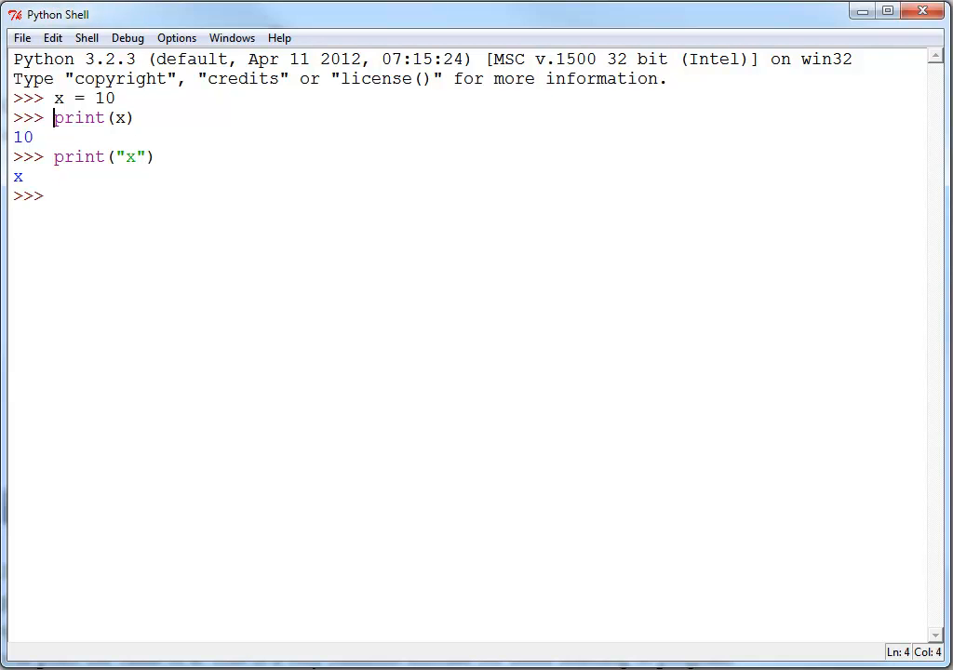
{"action": "type", "text": "print(x)"}
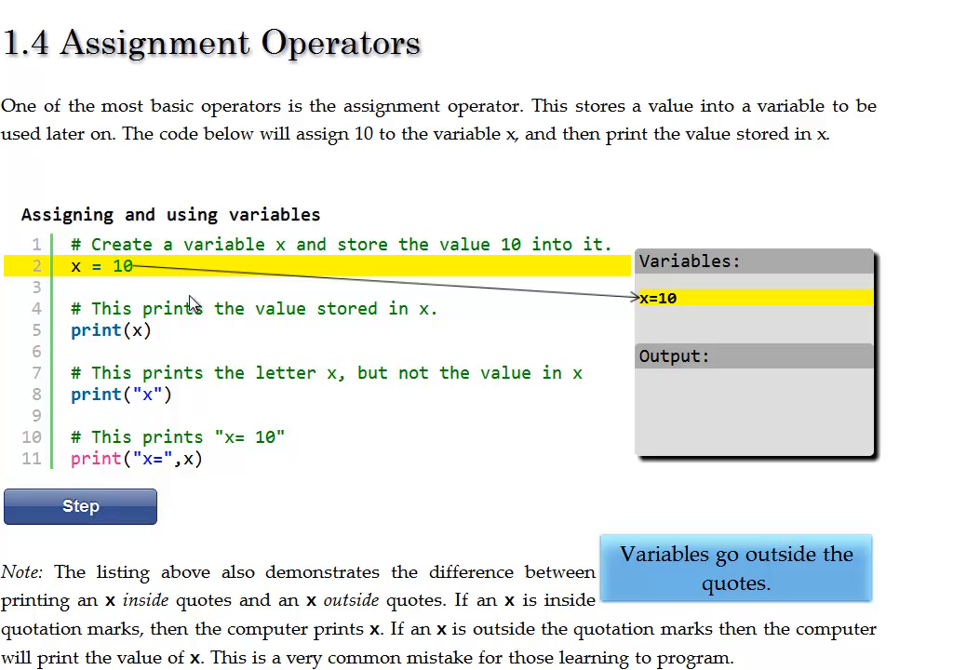
{"action": "mouse_move", "coordinate": [480, 308]}
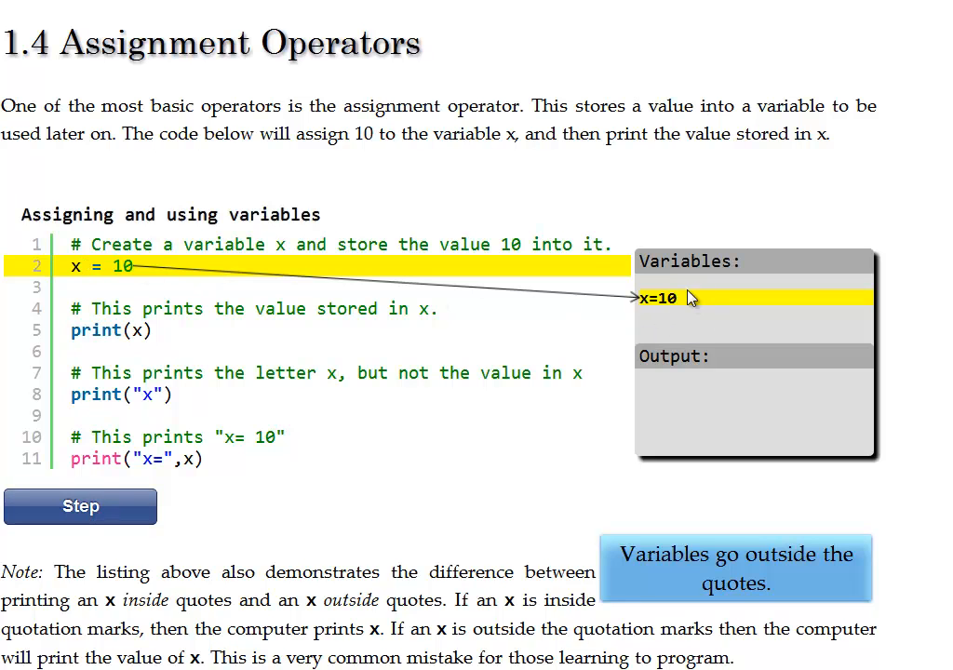
{"action": "mouse_move", "coordinate": [240, 363]}
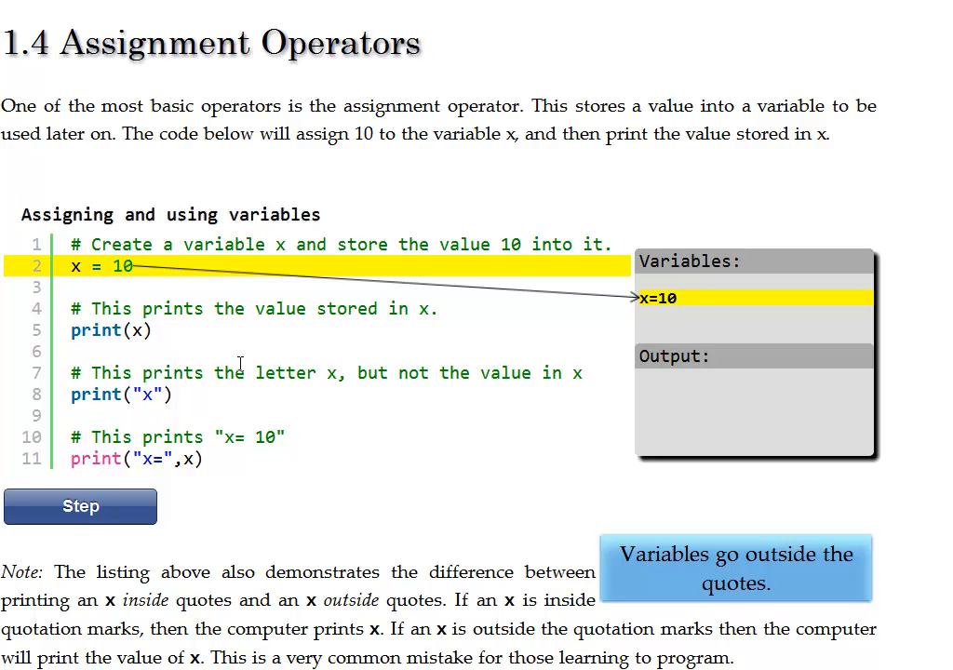
- Step the variables demo through print(x) outputting 10 and print("x") outputting x
{"action": "left_click", "coordinate": [80, 506]}
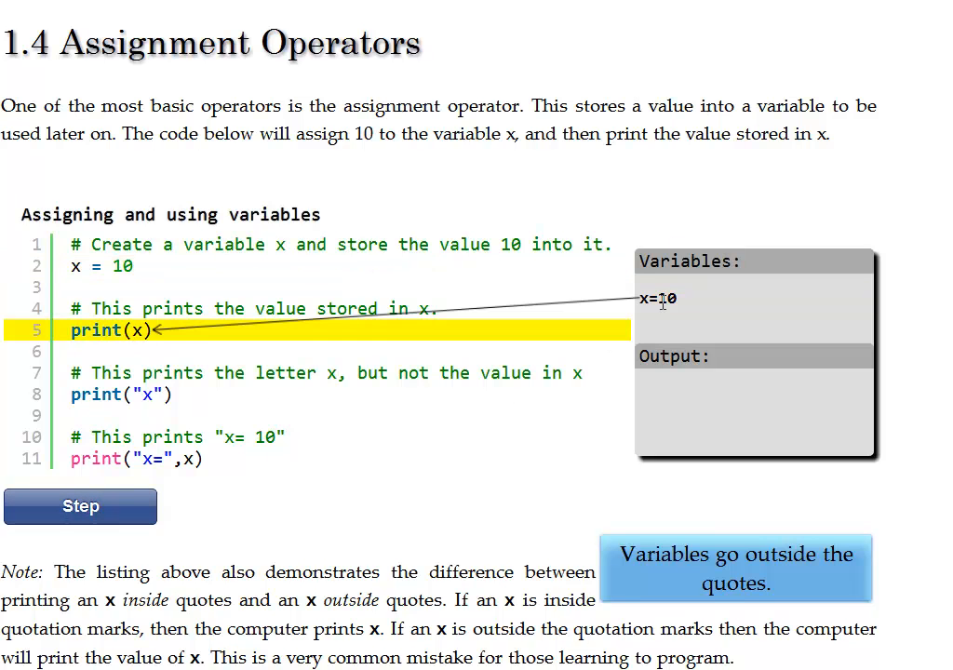
{"action": "left_click", "coordinate": [80, 507]}
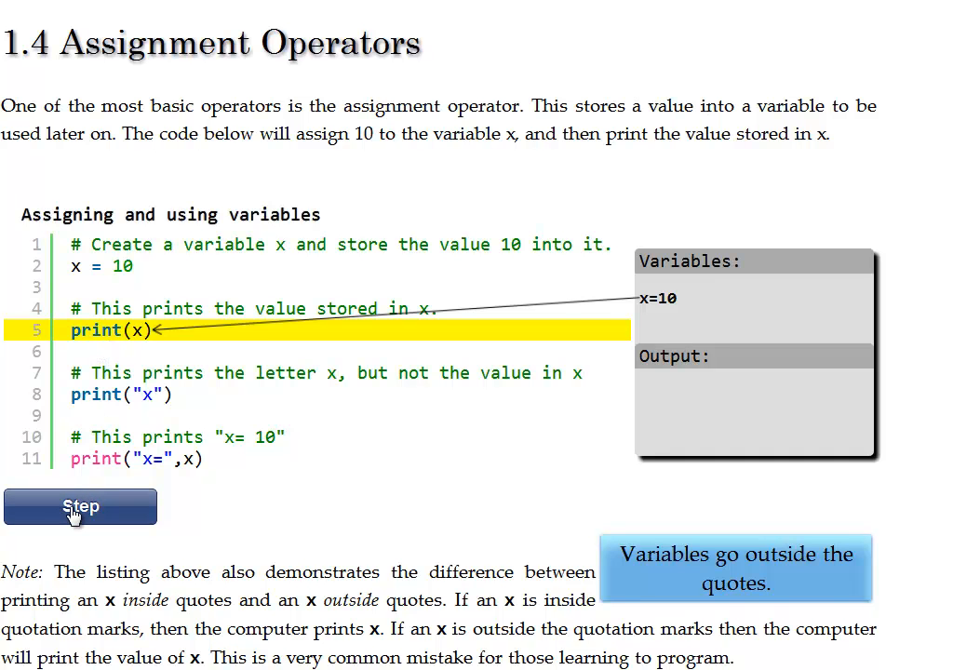
{"action": "left_click", "coordinate": [80, 507]}
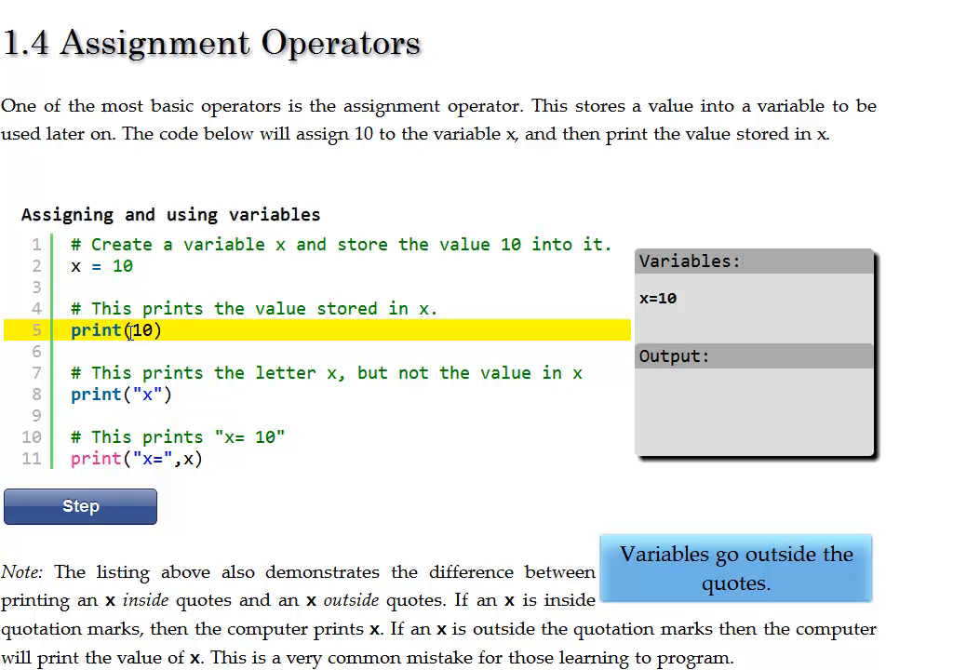
{"action": "left_click", "coordinate": [81, 506]}
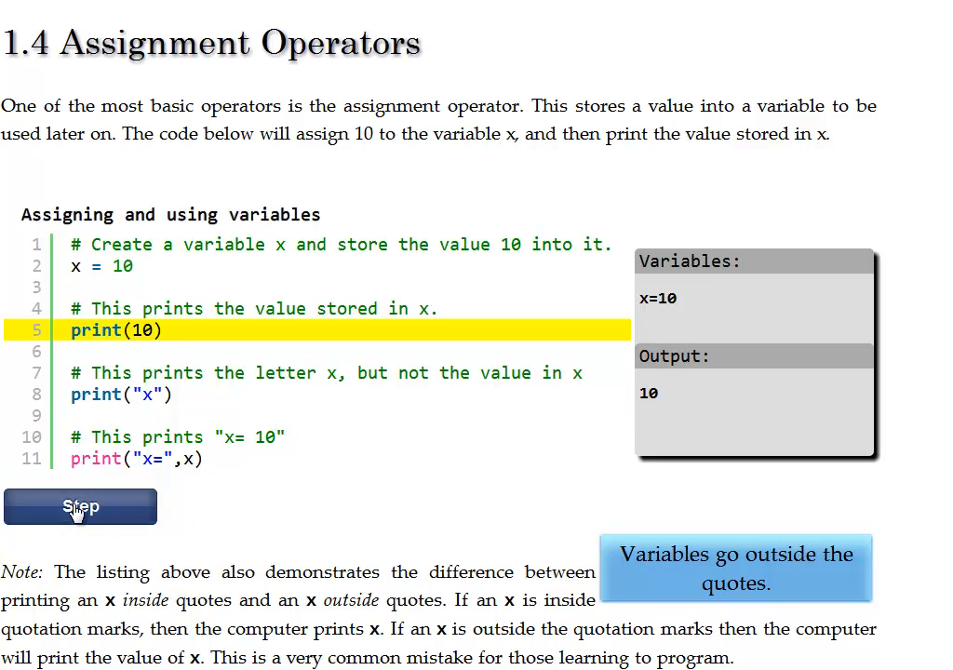
{"action": "left_click", "coordinate": [80, 507]}
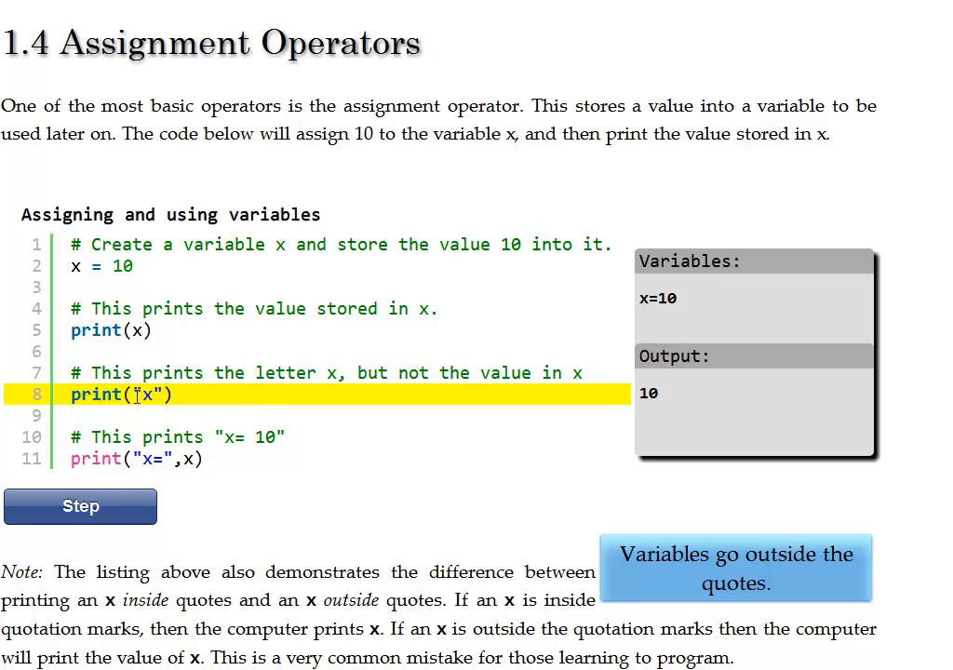
{"action": "left_click", "coordinate": [80, 506]}
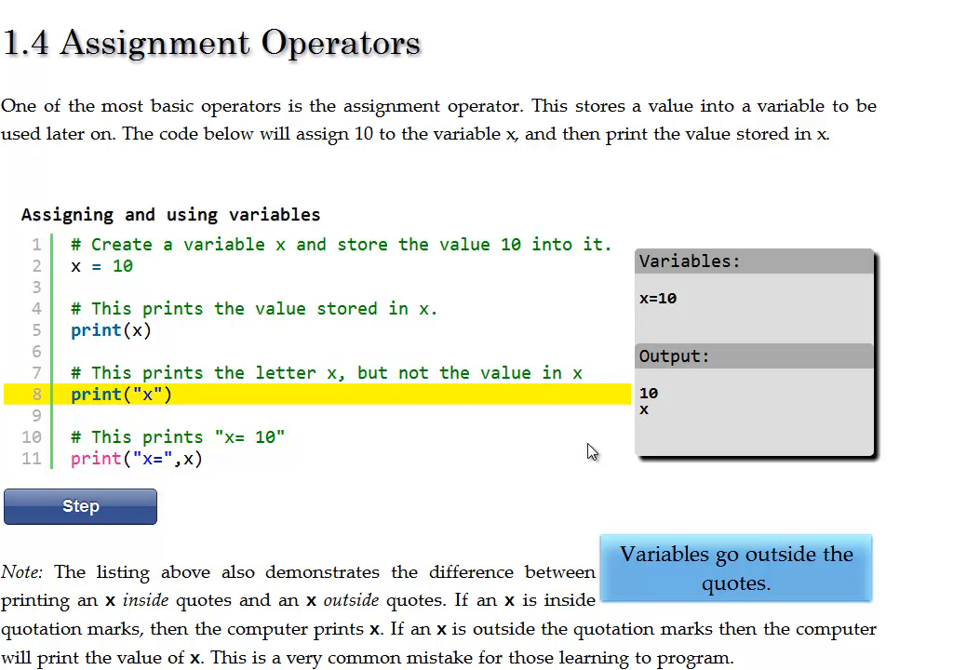
{"action": "mouse_move", "coordinate": [146, 415]}
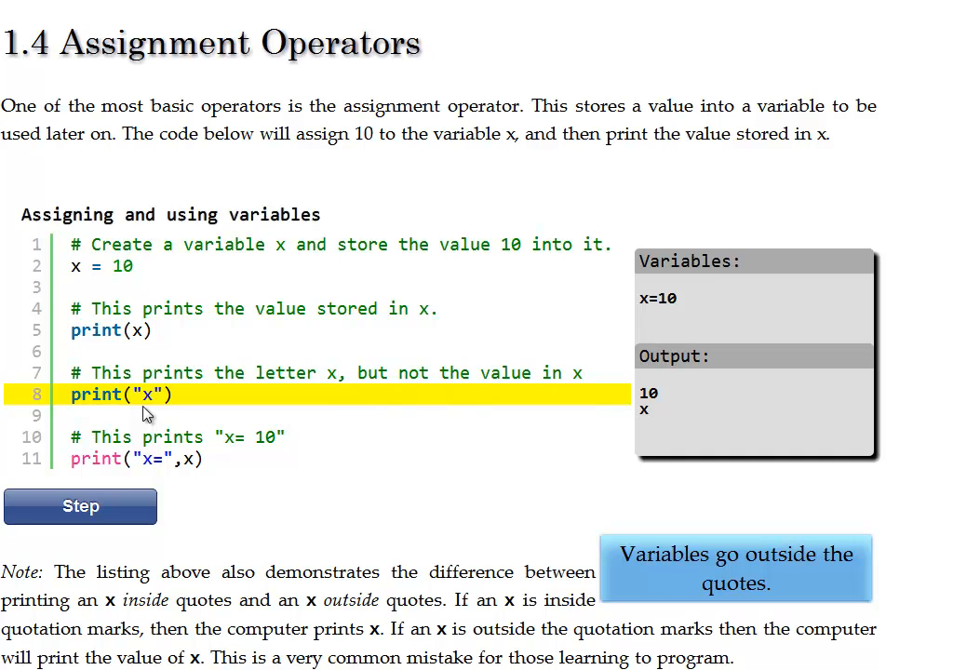
{"action": "mouse_move", "coordinate": [145, 437]}
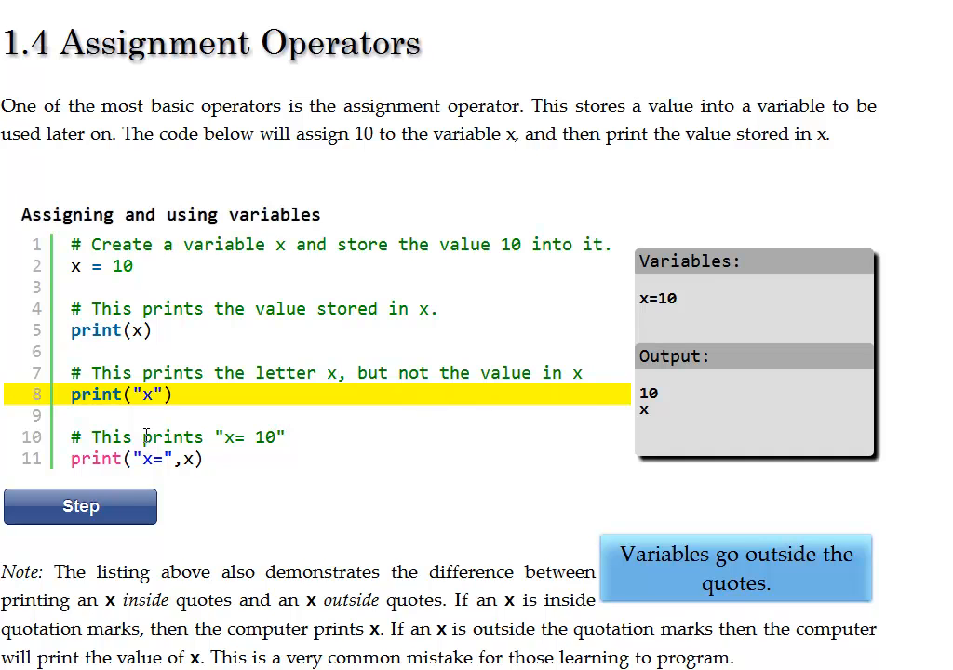
- Step through the final line, substituting 10 into print("x=",10)
{"action": "left_click", "coordinate": [80, 507]}
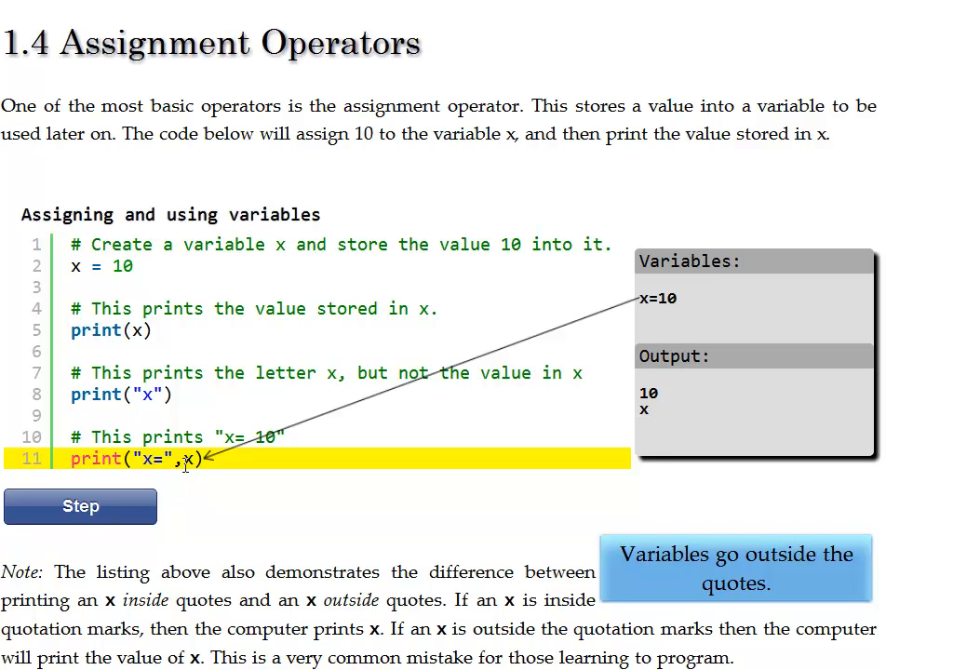
{"action": "mouse_move", "coordinate": [652, 300]}
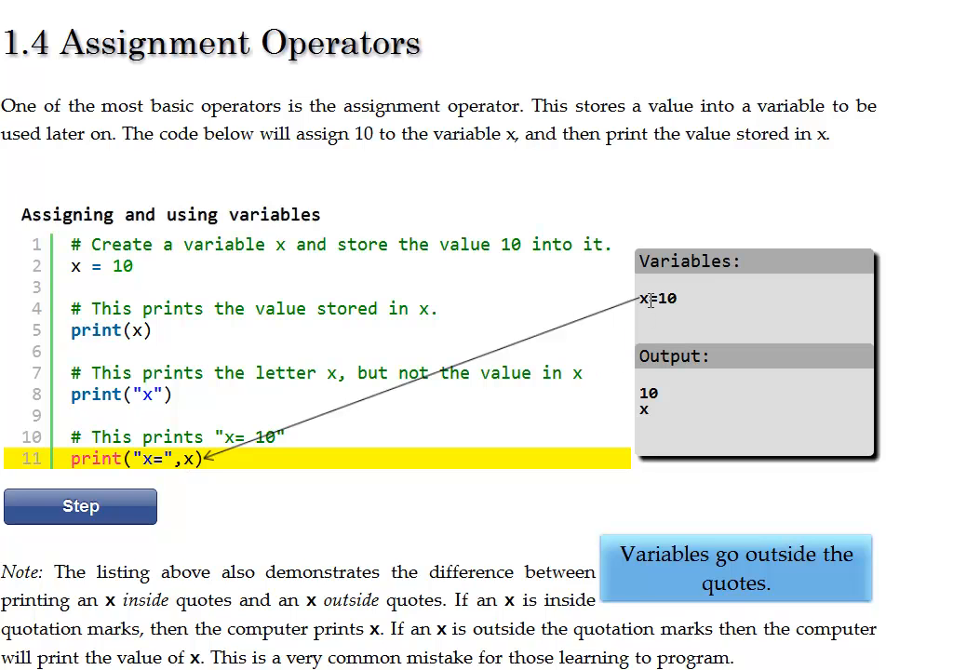
{"action": "mouse_move", "coordinate": [190, 469]}
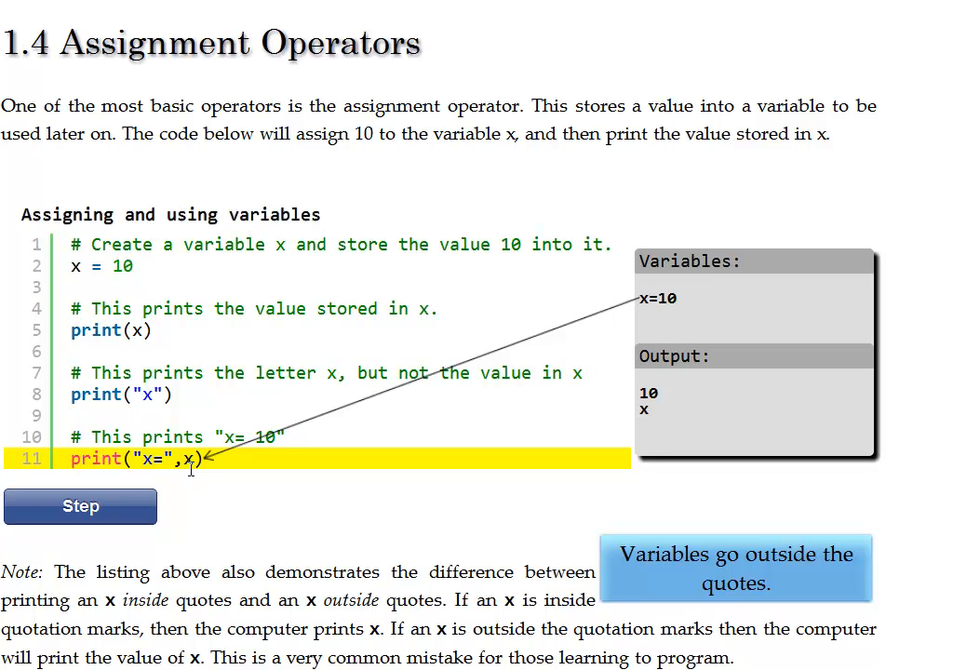
{"action": "left_click", "coordinate": [81, 507]}
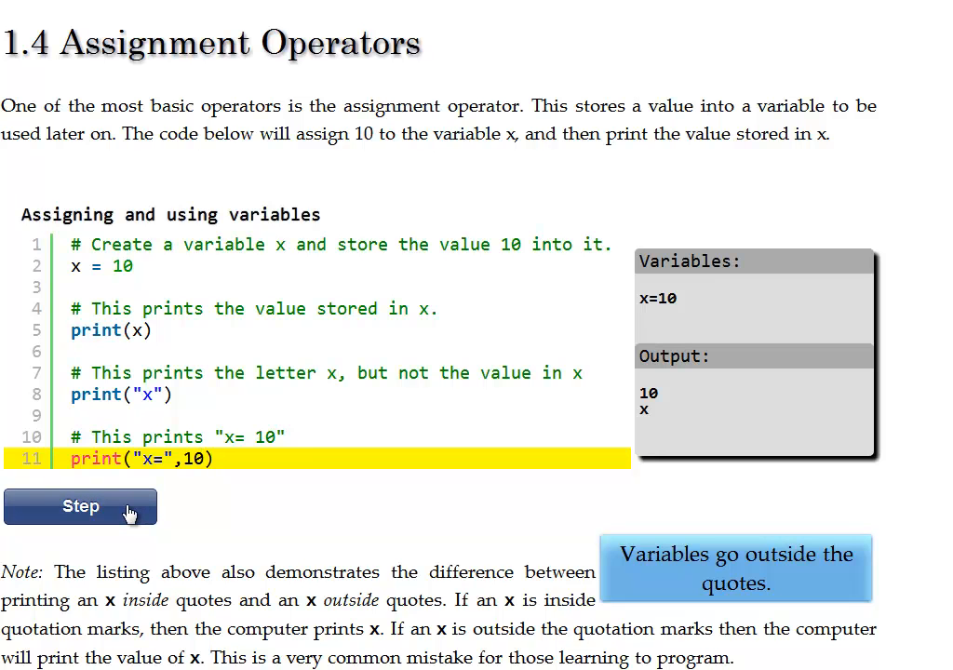
{"action": "left_click", "coordinate": [80, 506]}
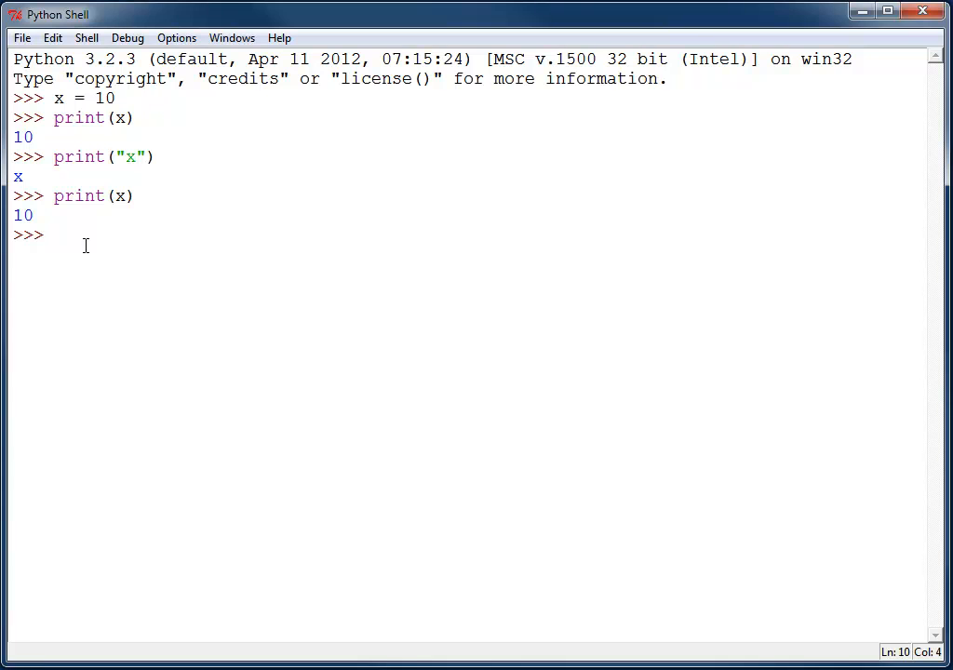
- Execute x = x+1 in the shell, incrementing x with no output
{"action": "type", "text": "x ="}
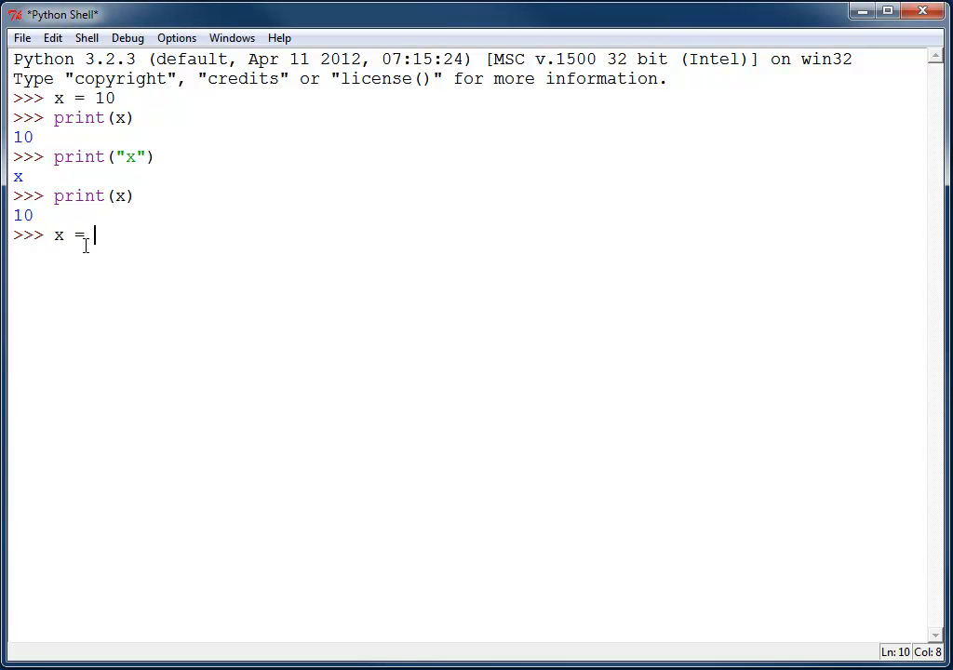
{"action": "type", "text": "x+1"}
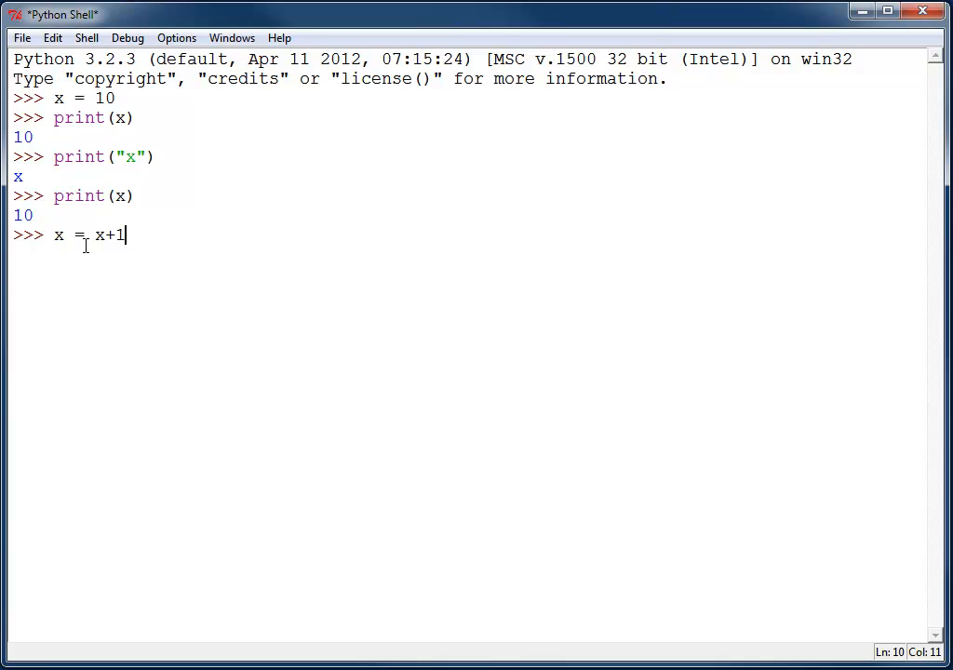
{"action": "mouse_move", "coordinate": [75, 326]}
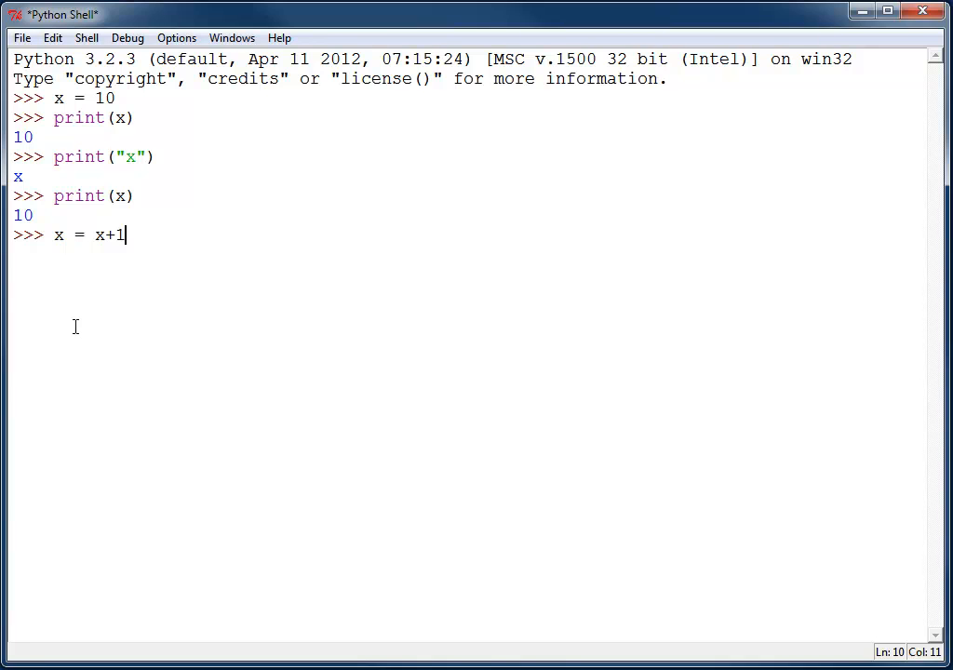
{"action": "mouse_move", "coordinate": [118, 205]}
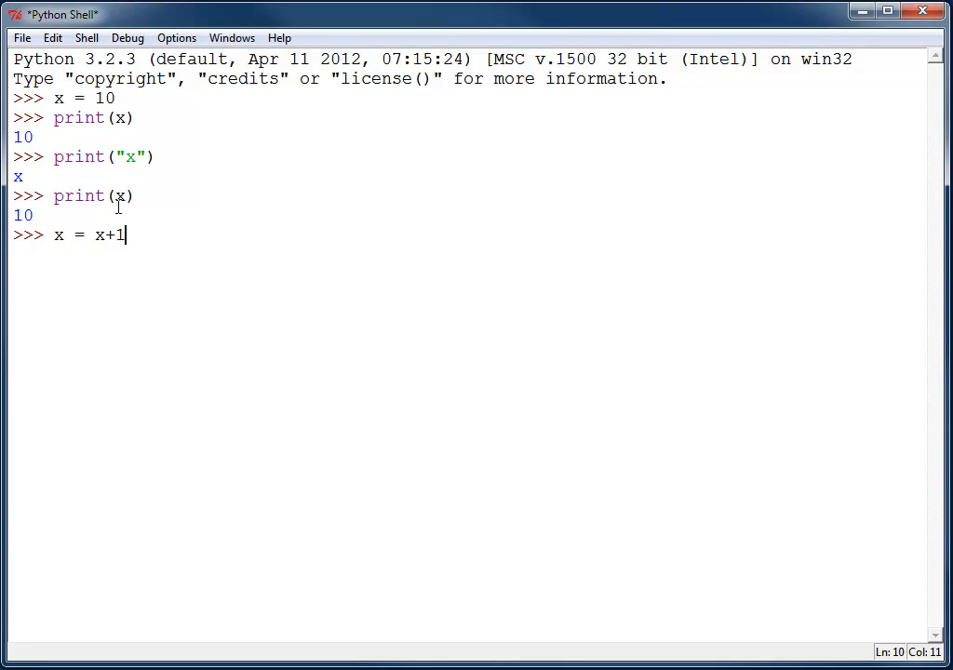
{"action": "mouse_move", "coordinate": [82, 250]}
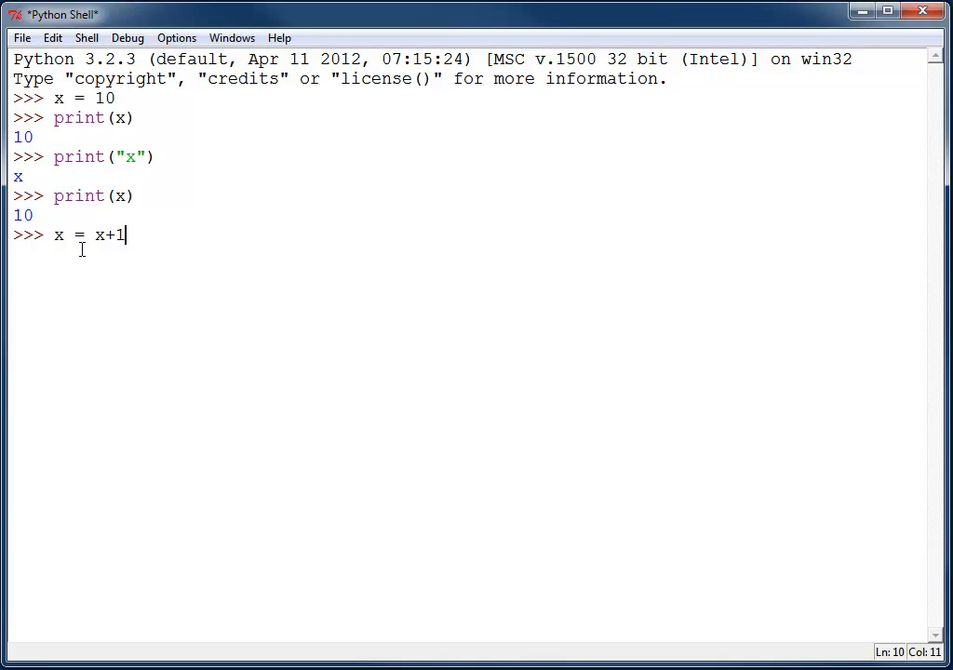
{"action": "mouse_move", "coordinate": [89, 267]}
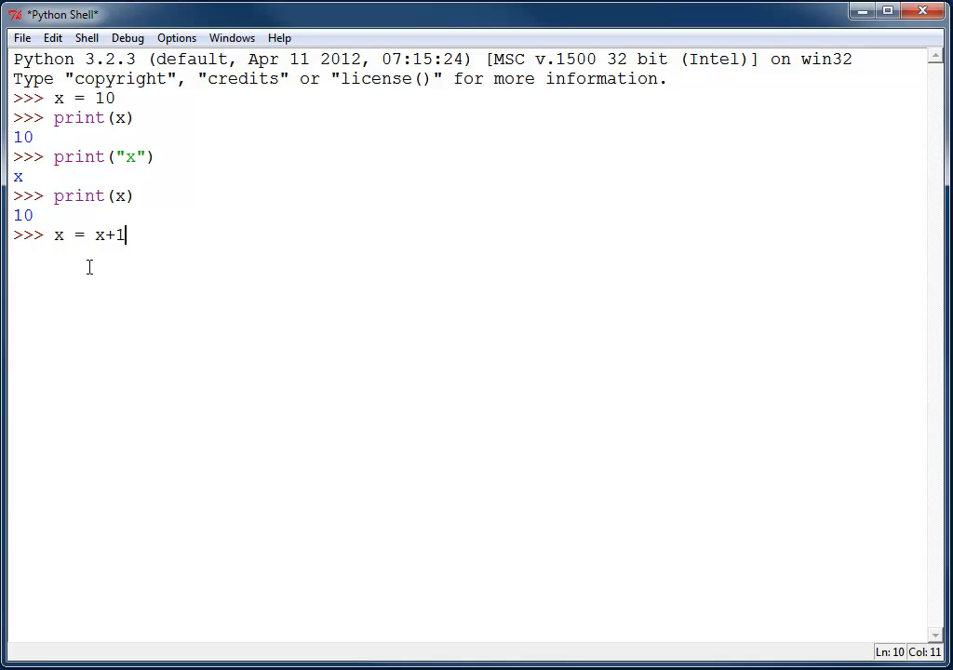
{"action": "key", "text": "alt"}
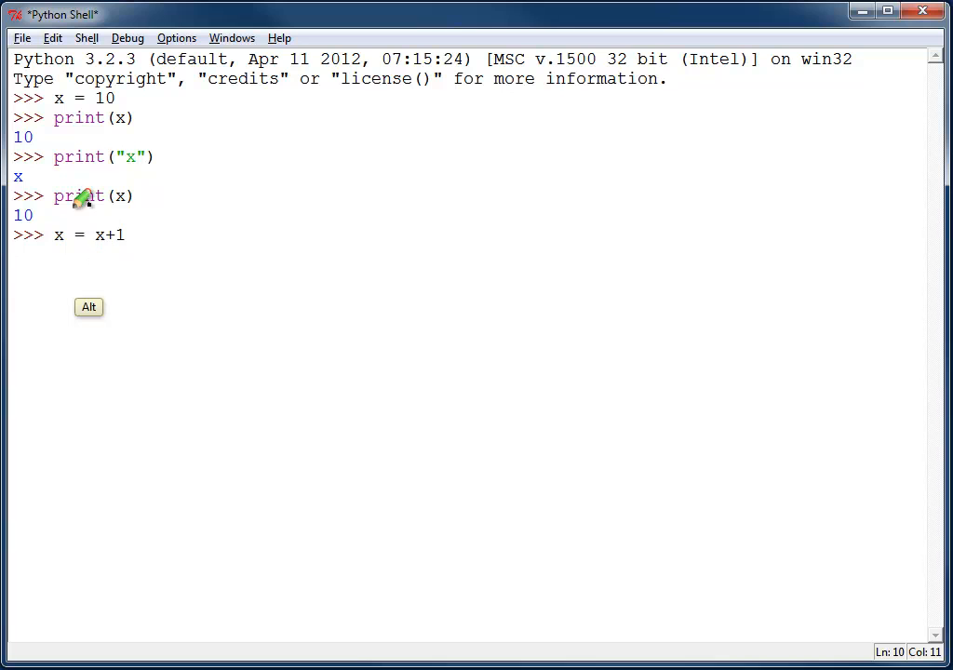
{"action": "mouse_move", "coordinate": [101, 235]}
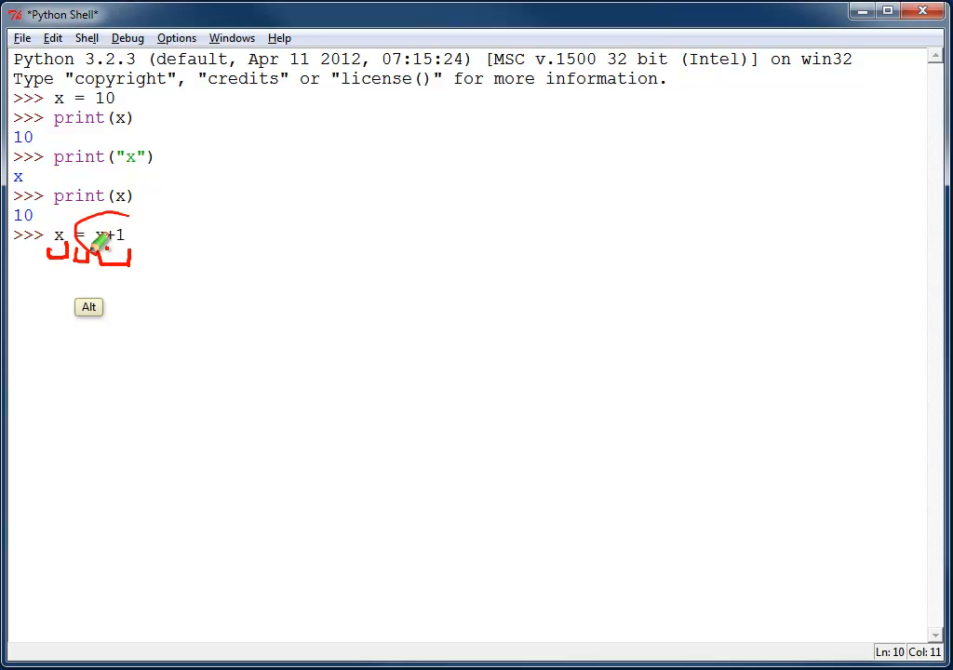
{"action": "left_click_drag", "start_coordinate": [102, 237], "coordinate": [56, 280]}
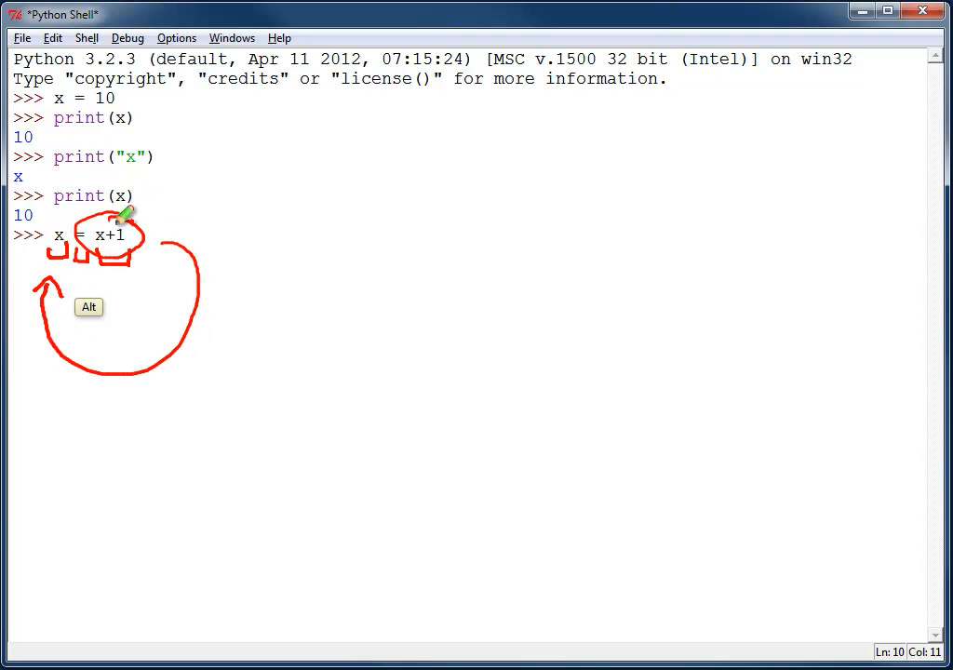
{"action": "mouse_move", "coordinate": [233, 230]}
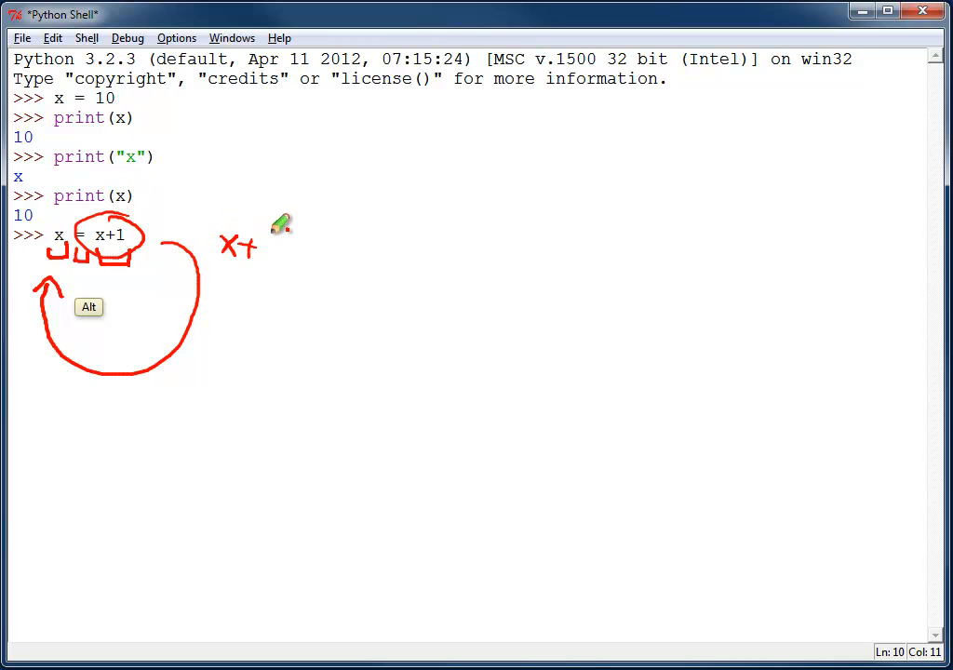
{"action": "left_click_drag", "start_coordinate": [270, 233], "coordinate": [228, 298]}
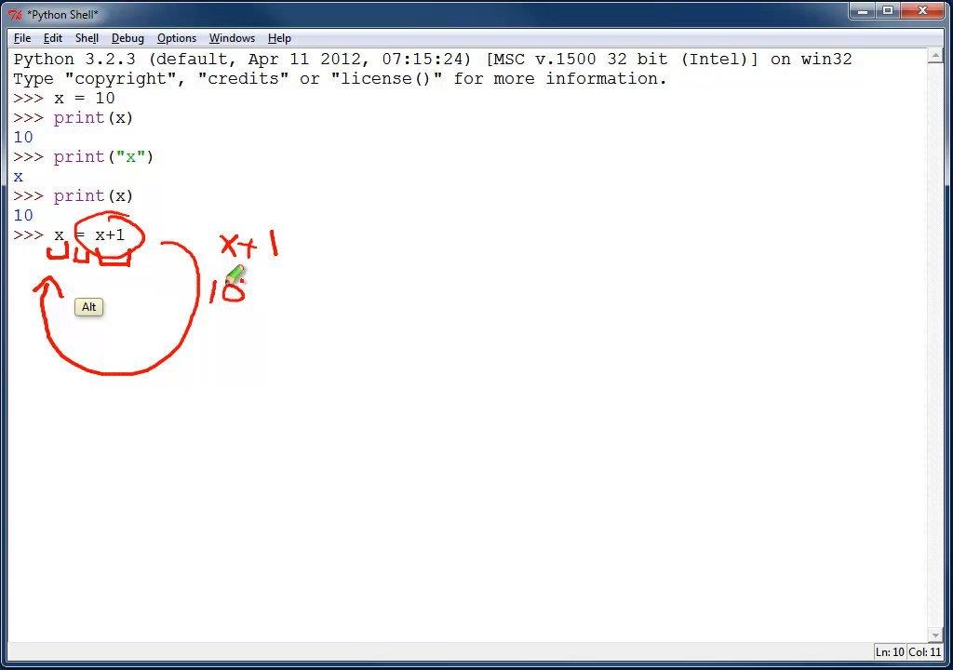
{"action": "left_click_drag", "start_coordinate": [228, 289], "coordinate": [284, 307]}
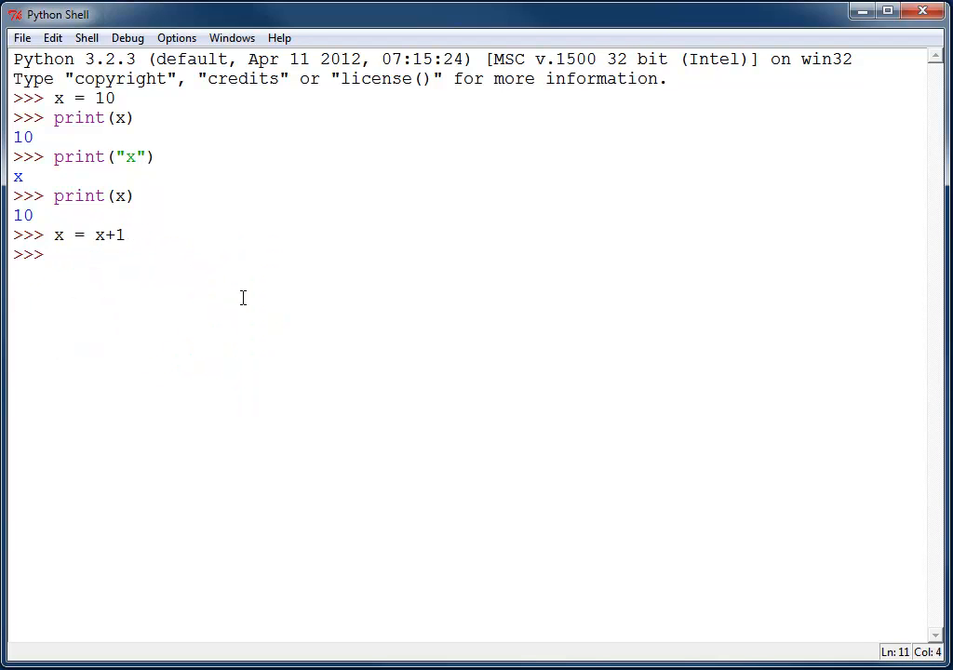
- Print x to show 11, then type the expression x+1, which evaluates to 12
{"action": "type", "text": "print(x)"}
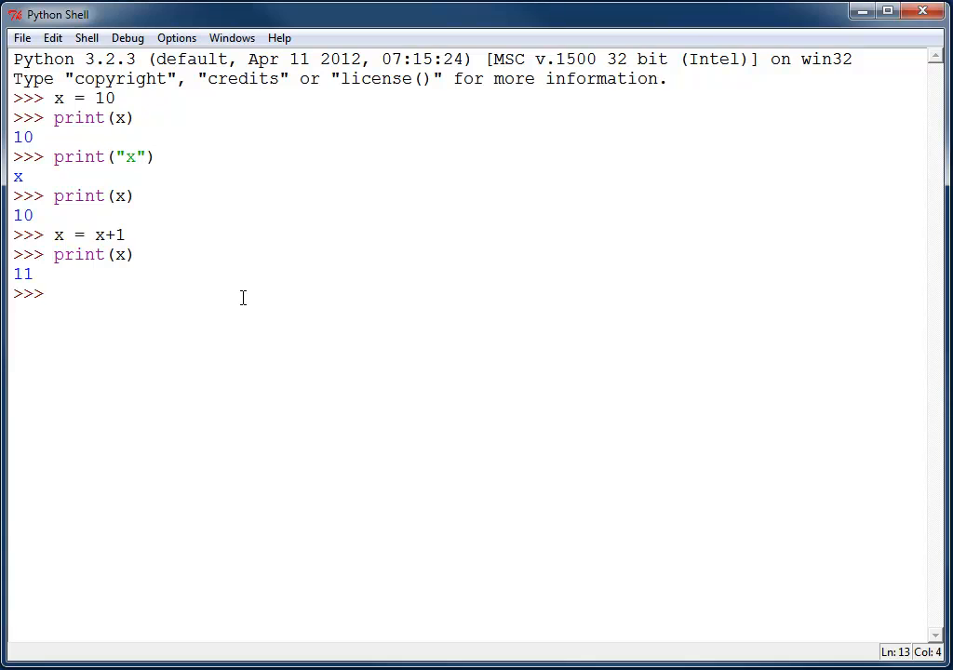
{"action": "type", "text": "x"}
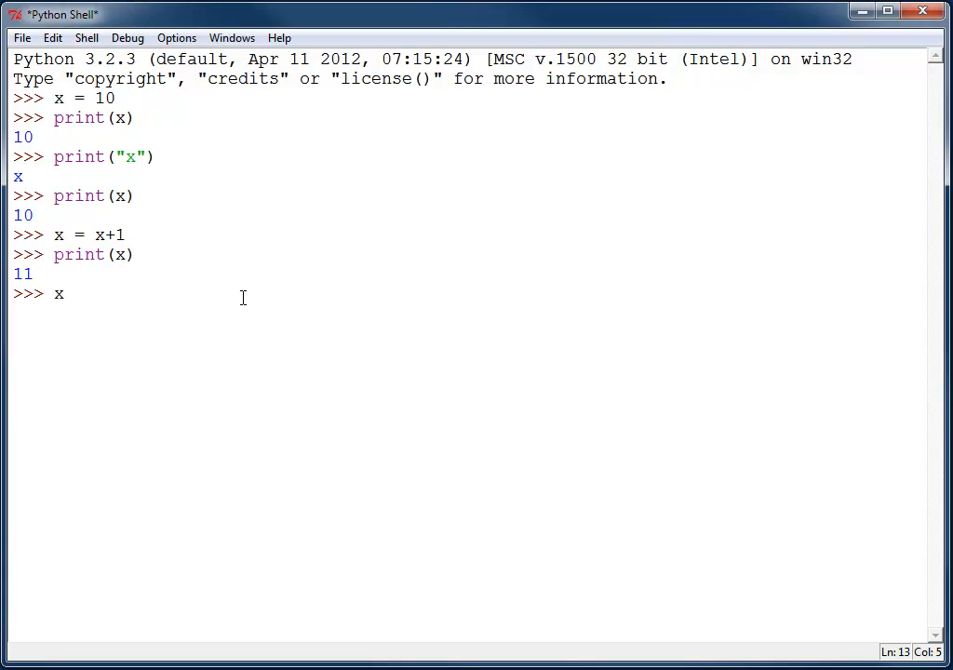
{"action": "type", "text": "+"}
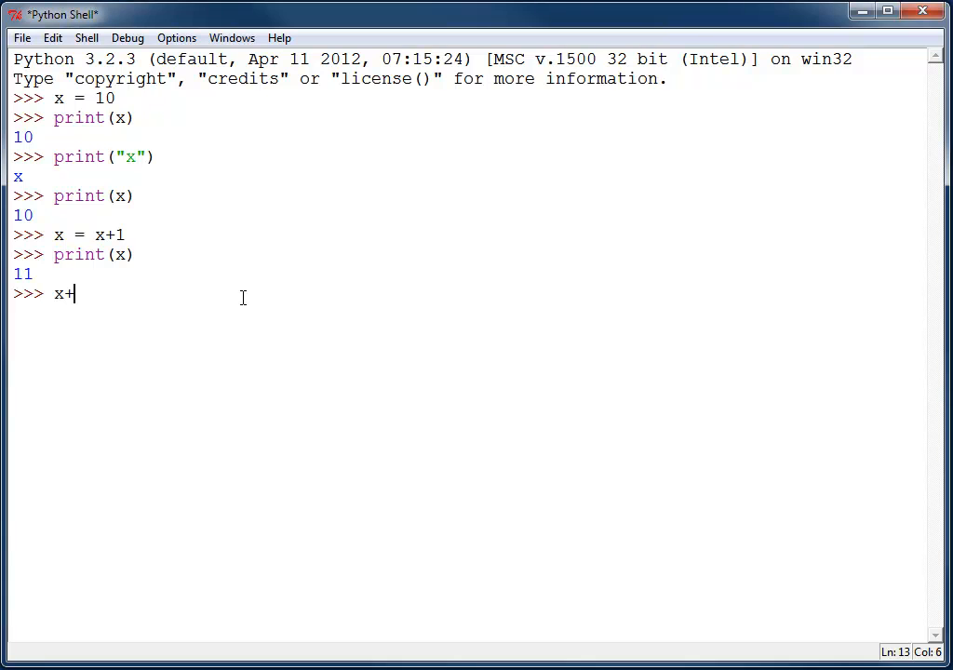
{"action": "type", "text": "1"}
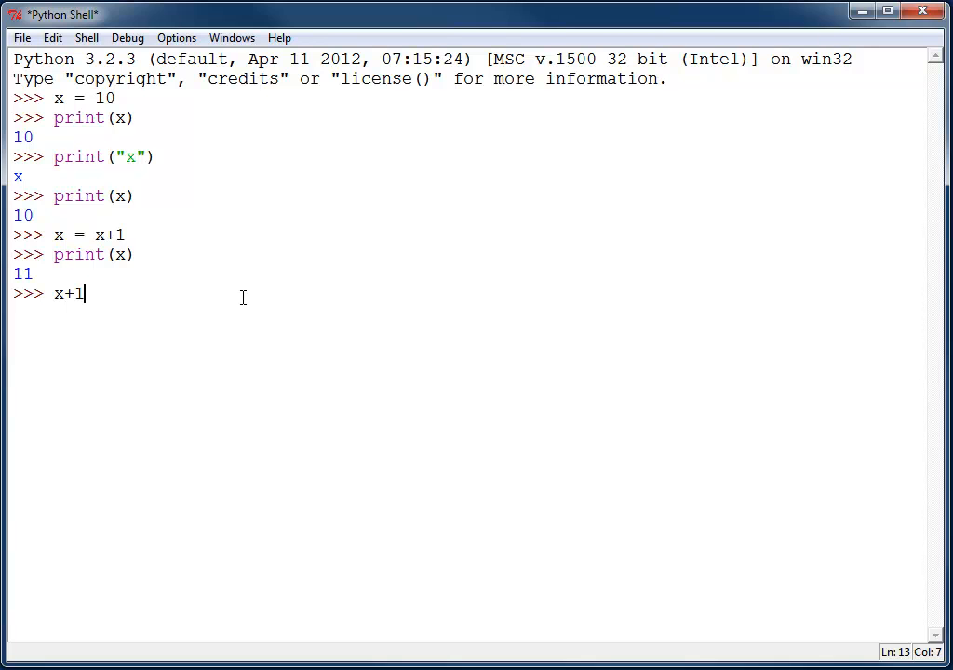
{"action": "mouse_move", "coordinate": [136, 286]}
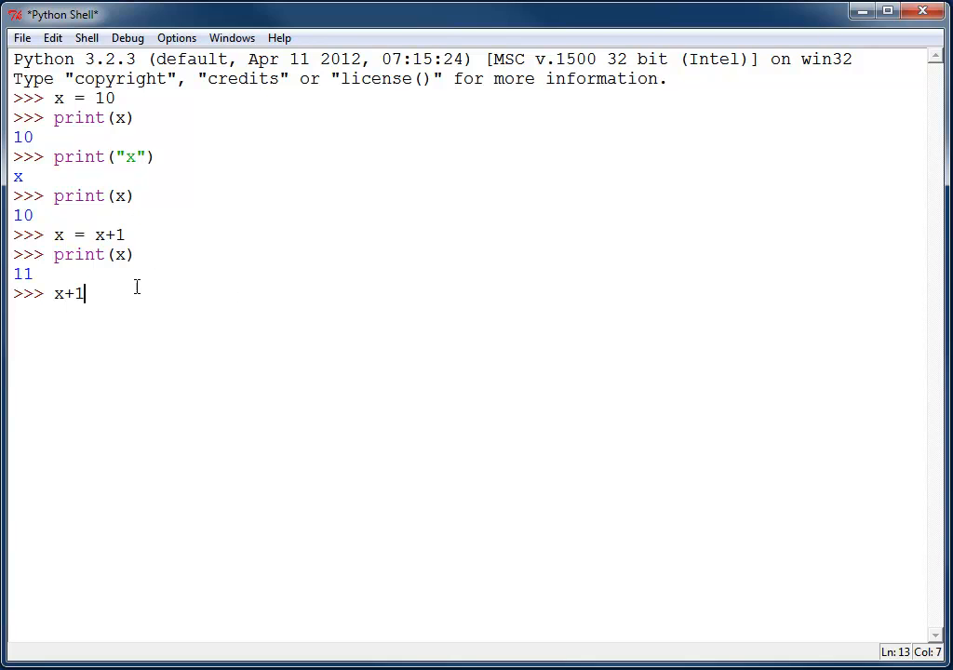
{"action": "key", "text": "alt"}
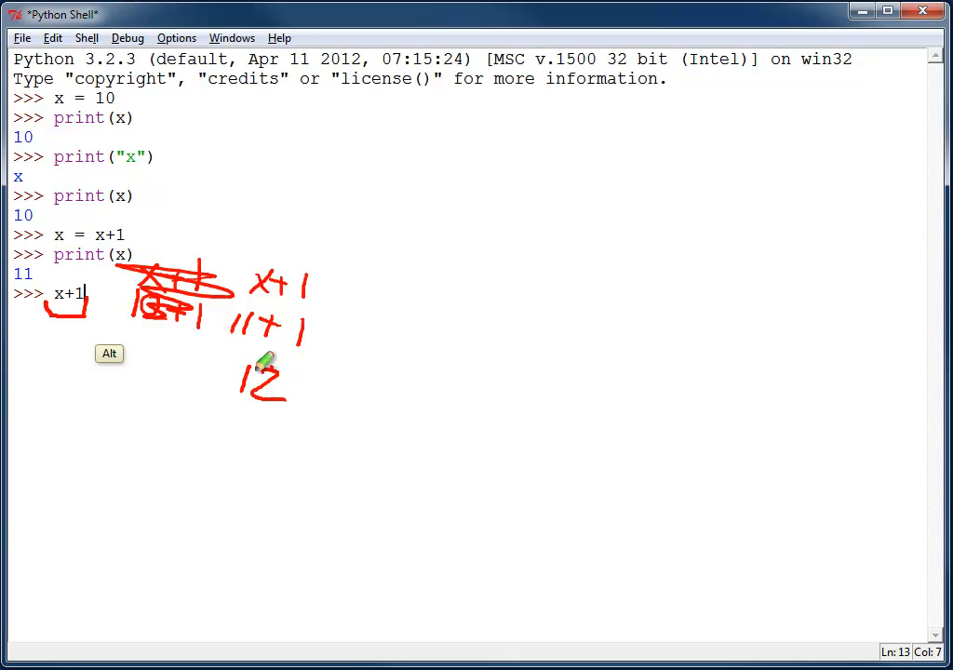
{"action": "mouse_move", "coordinate": [139, 343]}
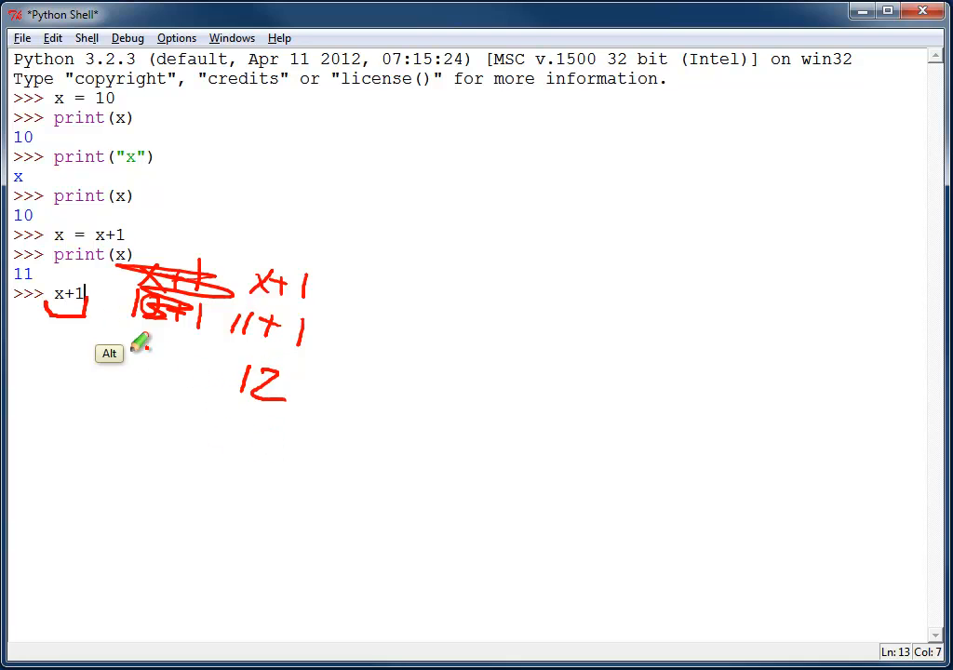
{"action": "mouse_move", "coordinate": [232, 377]}
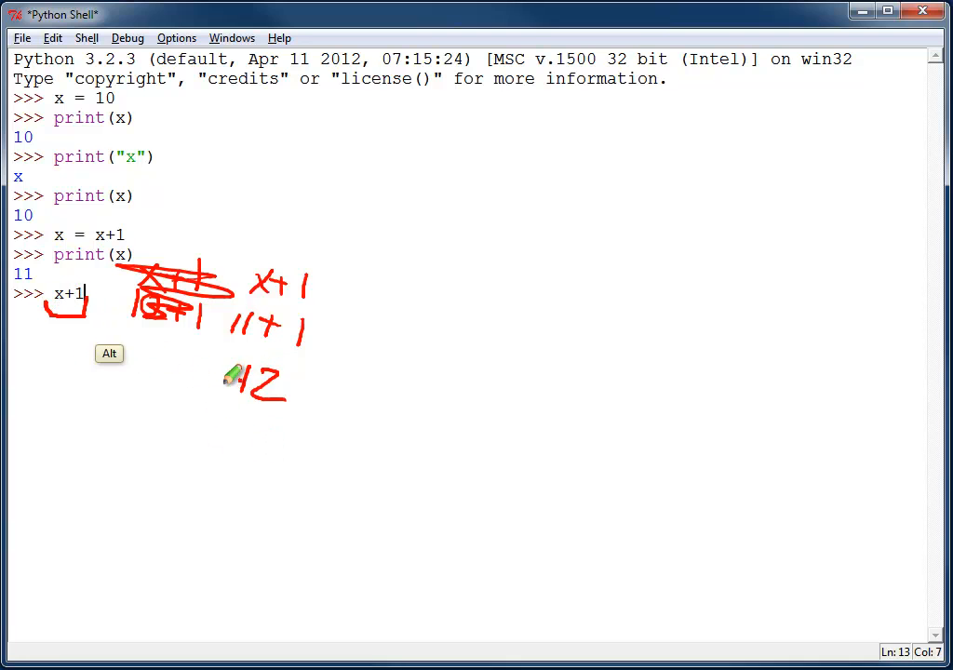
{"action": "left_click_drag", "start_coordinate": [214, 372], "coordinate": [270, 400]}
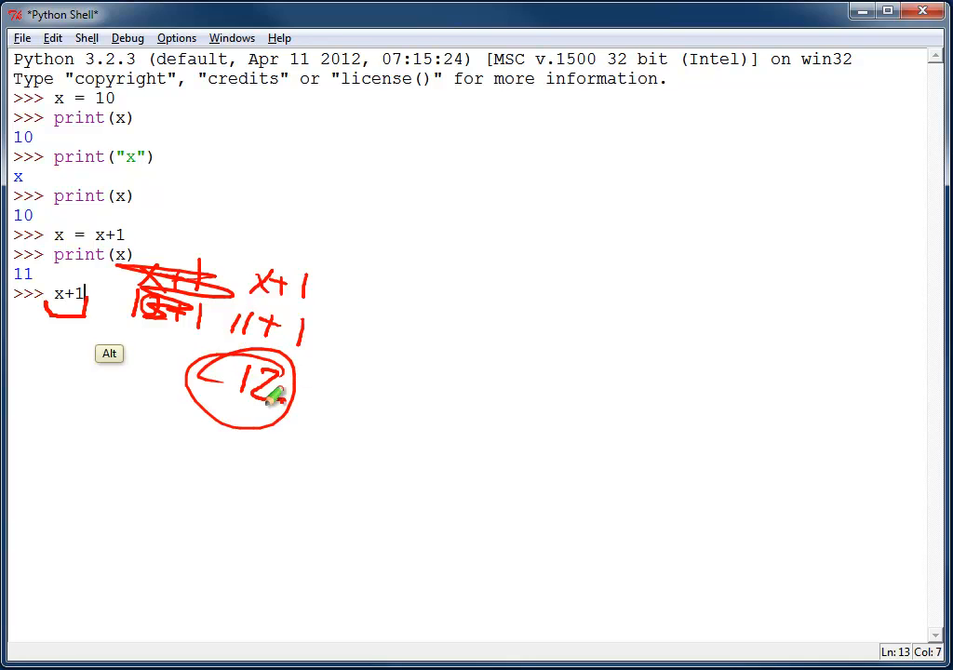
{"action": "mouse_move", "coordinate": [297, 402]}
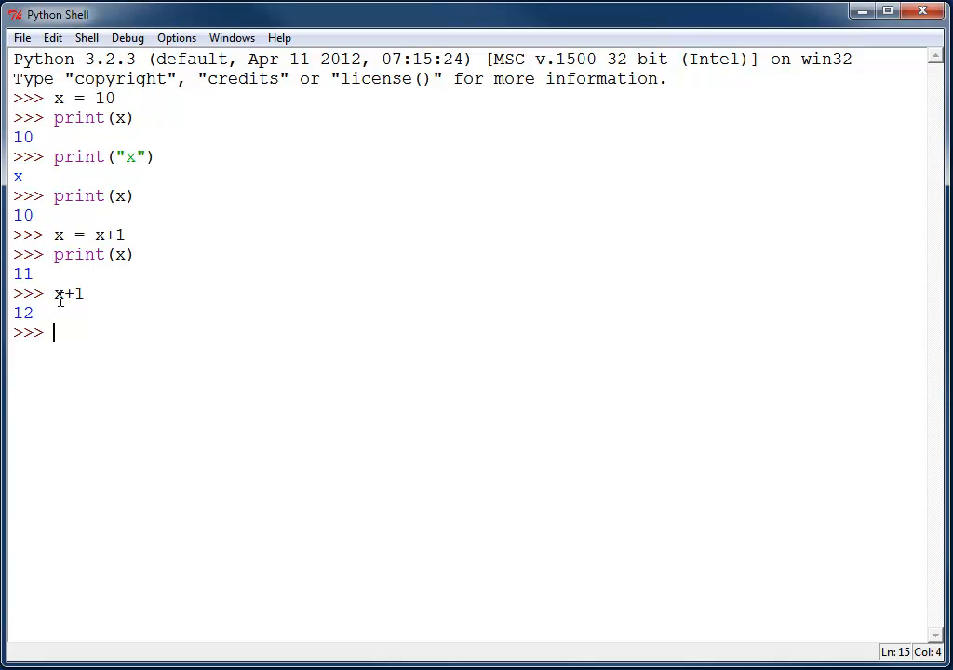
{"action": "mouse_move", "coordinate": [7, 373]}
{"action": "type", "text": "print(x"}
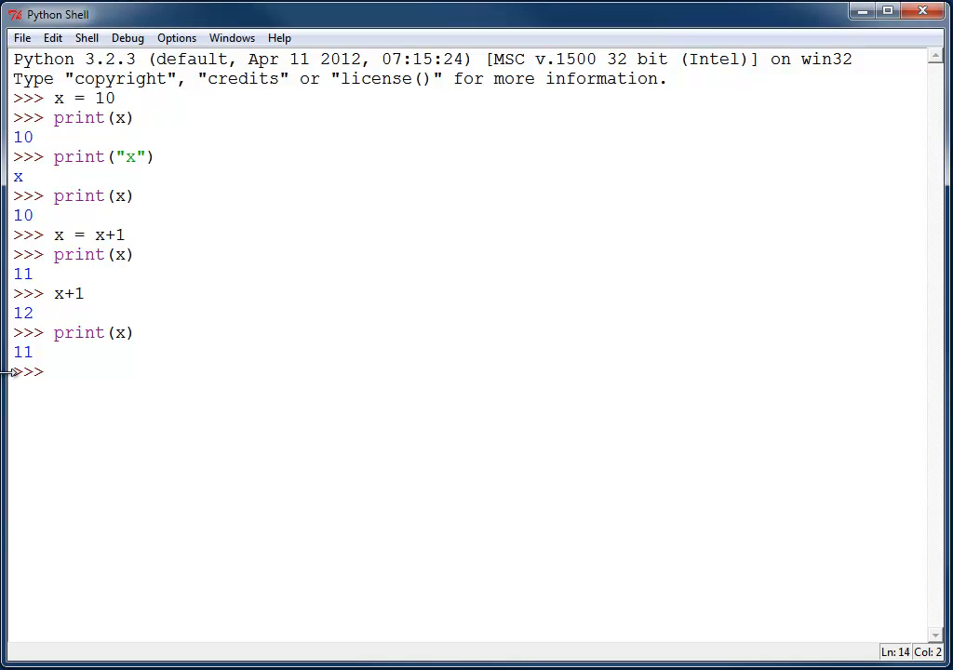
- Print x (11), trigger a SyntaxError with x =, then run x = x+1 twice to 13
{"action": "type", "text": "x = x+1"}
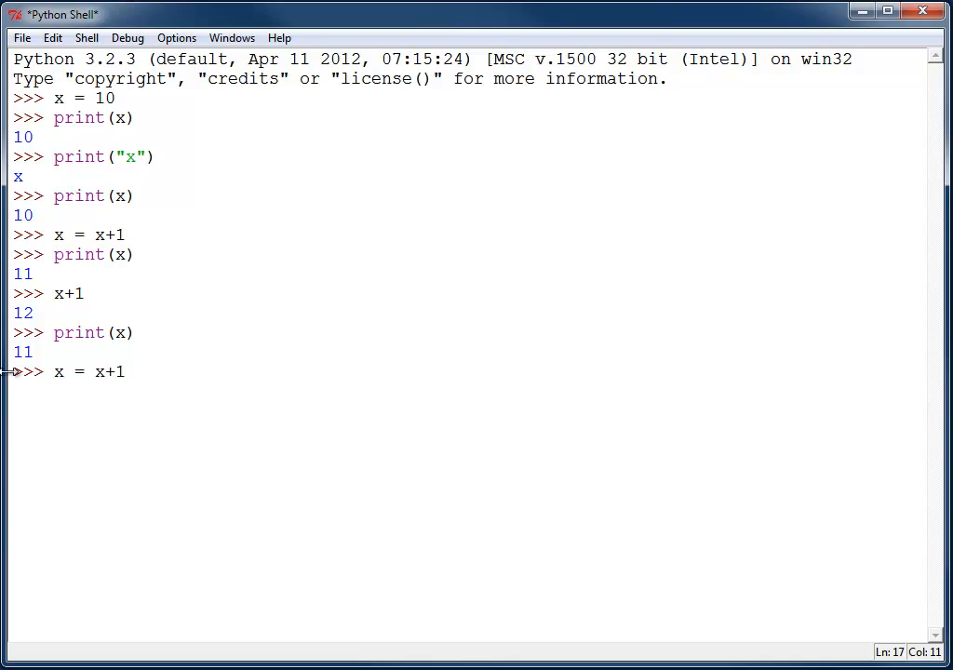
{"action": "mouse_move", "coordinate": [29, 324]}
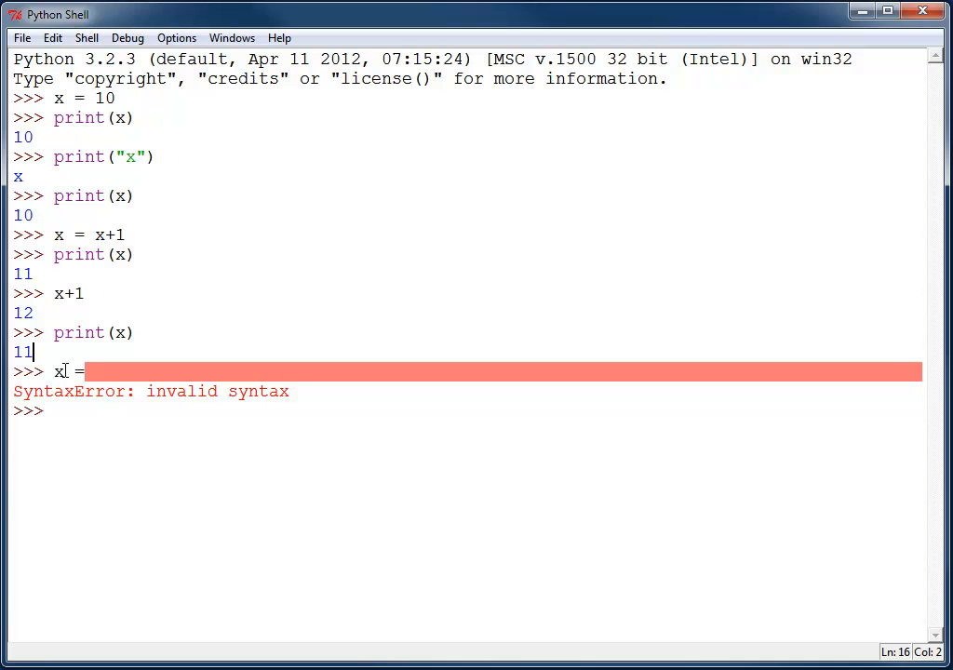
{"action": "type", "text": "x = x+1"}
{"action": "type", "text": "print(x"}
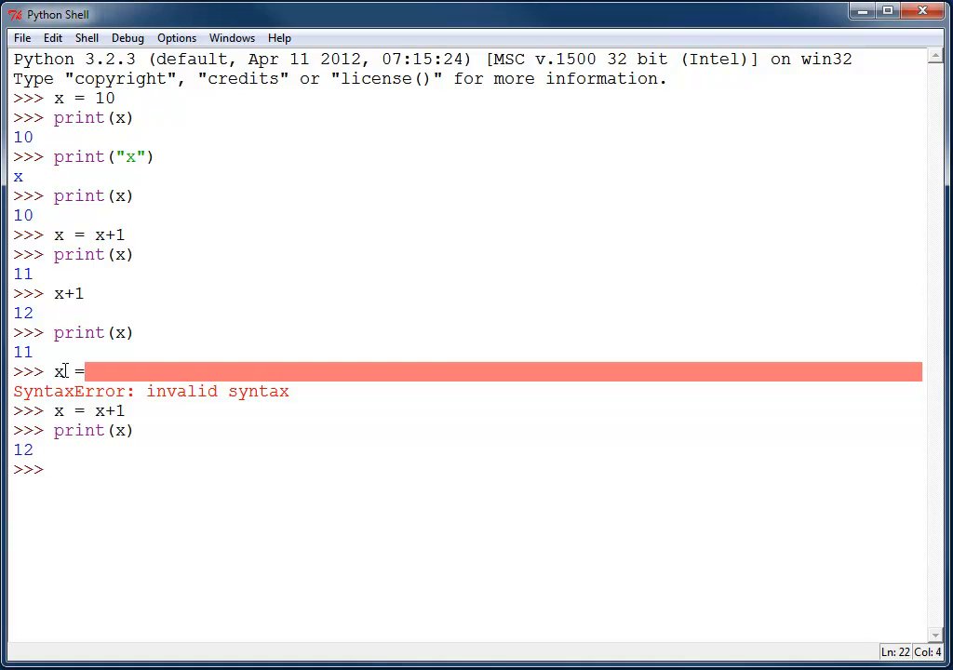
{"action": "type", "text": "x = x+1"}
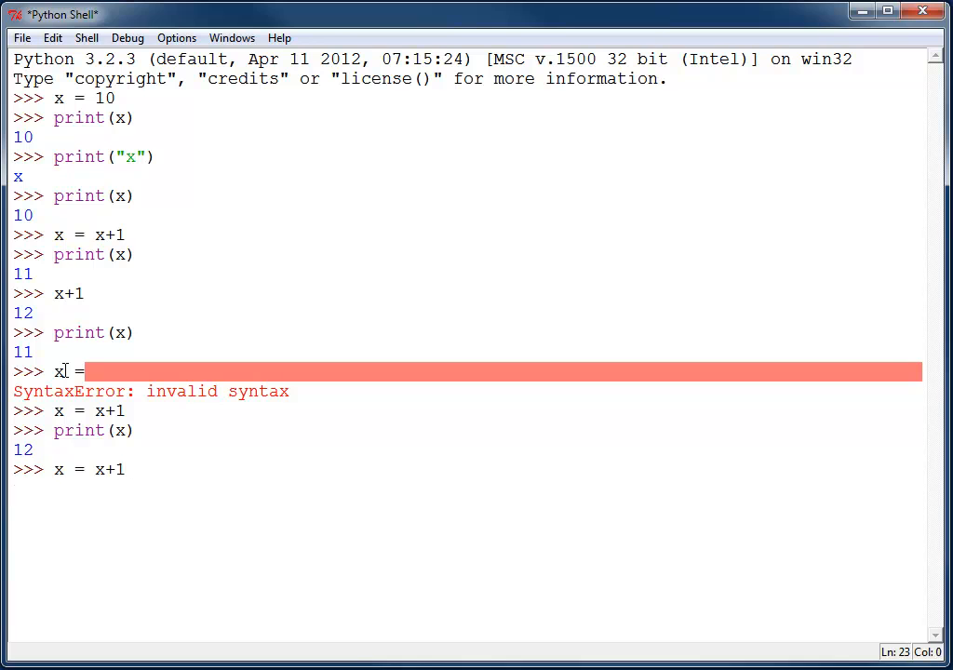
{"action": "type", "text": "print(x)"}
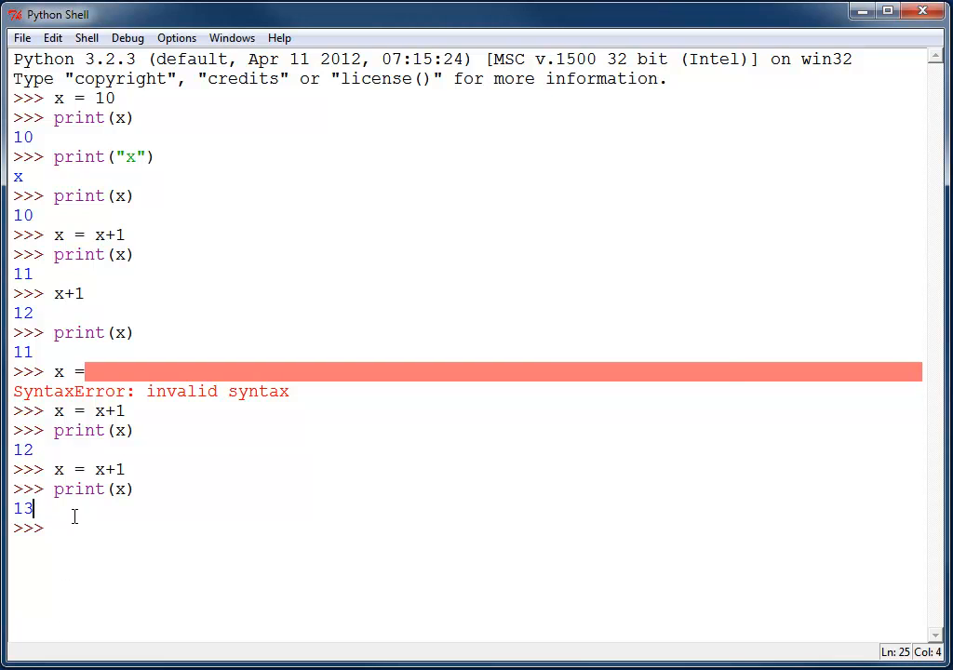
{"action": "type", "text": "x"}
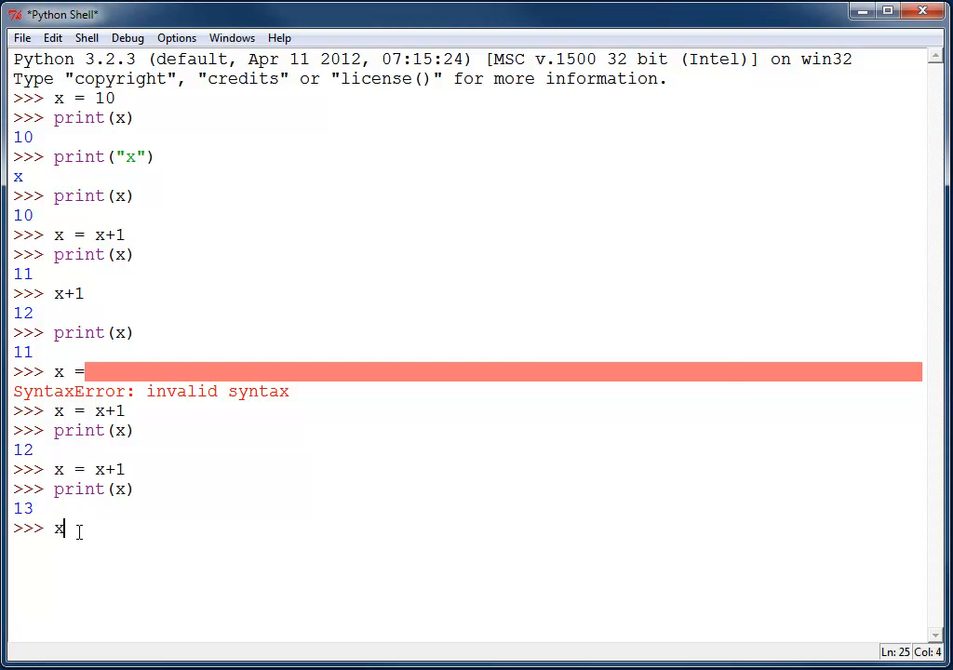
- Enter x+1 = x, producing SyntaxError: can't assign to operator
{"action": "type", "text": "+1 = x"}
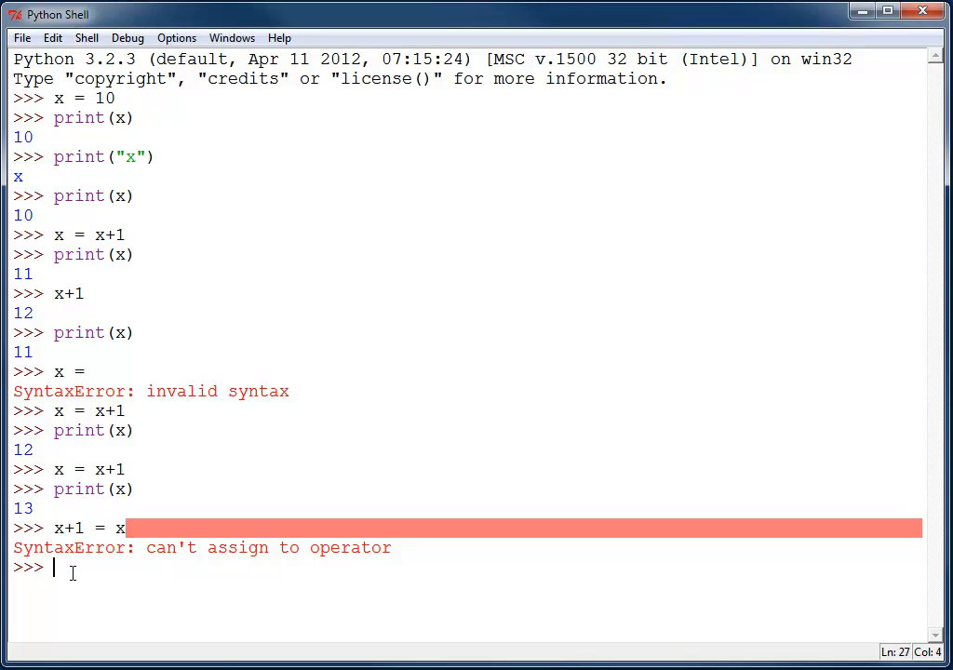
{"action": "mouse_move", "coordinate": [137, 470]}
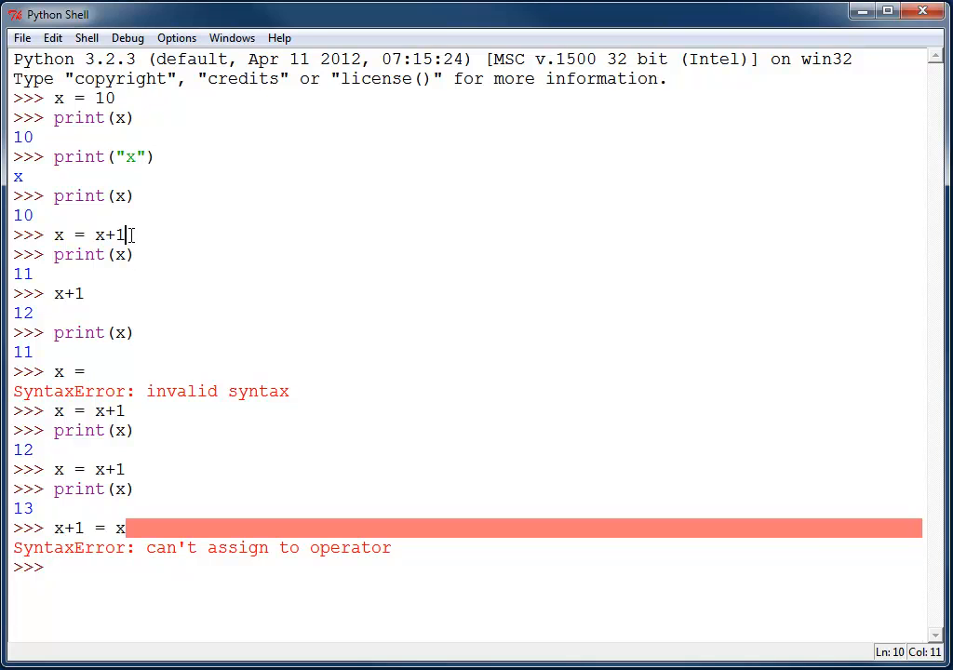
- Run x = x+1 again to print 14, then enter the shorthand x += 1
{"action": "left_click", "coordinate": [56, 567]}
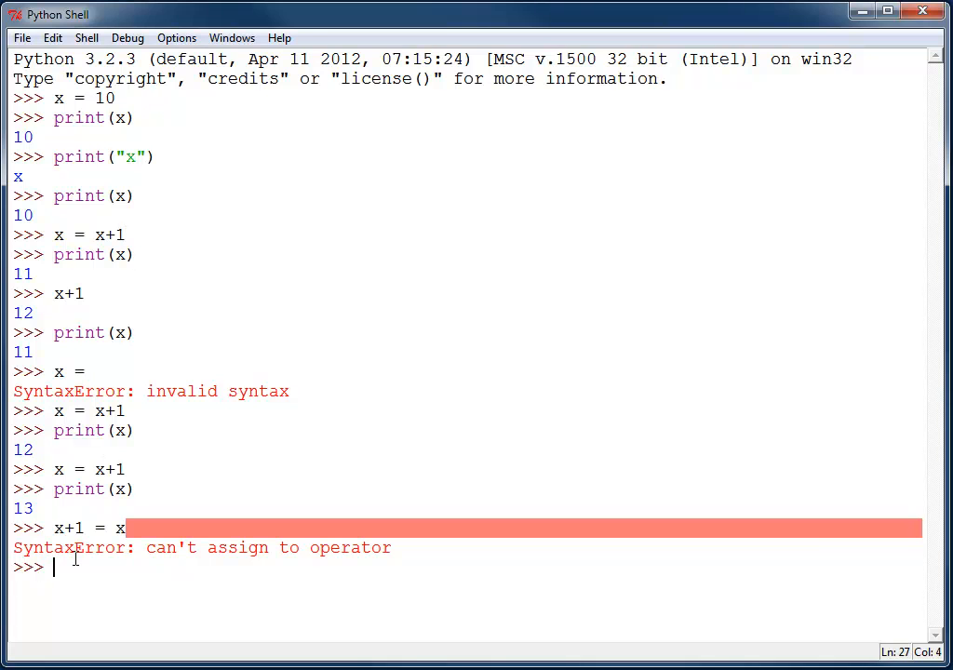
{"action": "type", "text": "x ="}
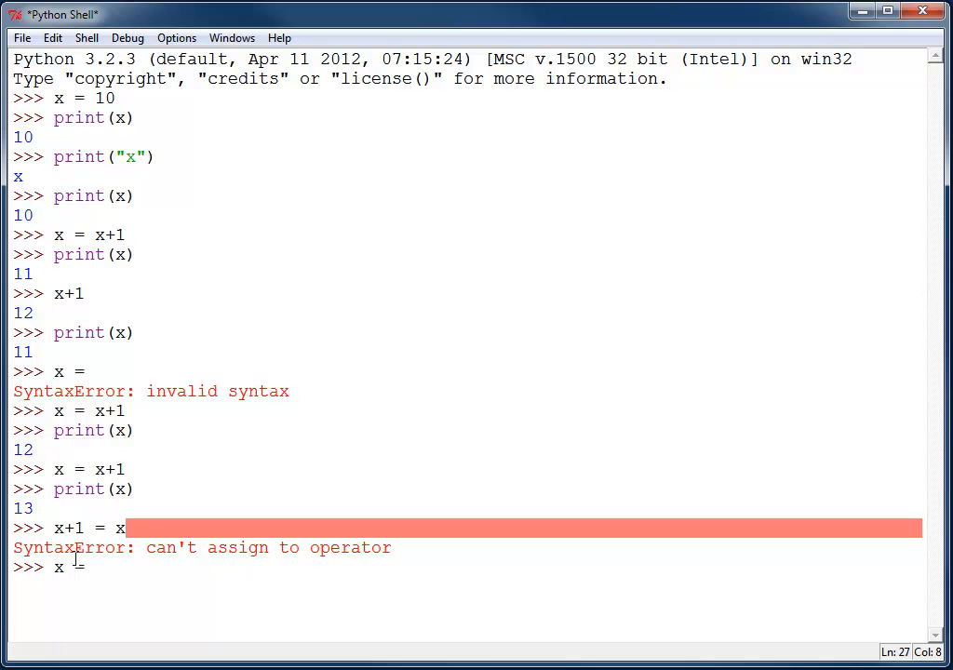
{"action": "type", "text": "x+1"}
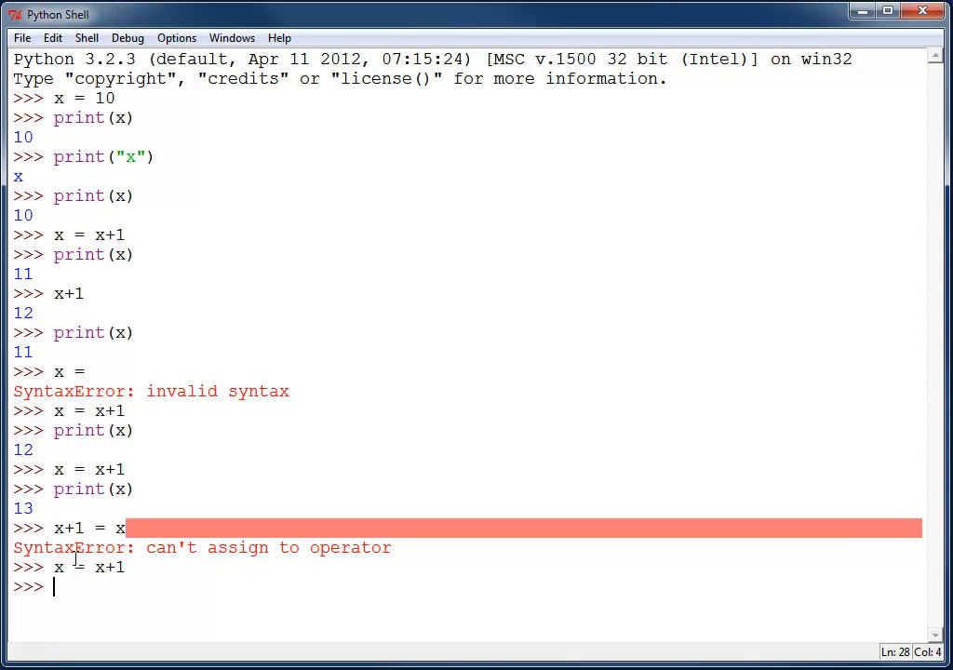
{"action": "type", "text": "print(x"}
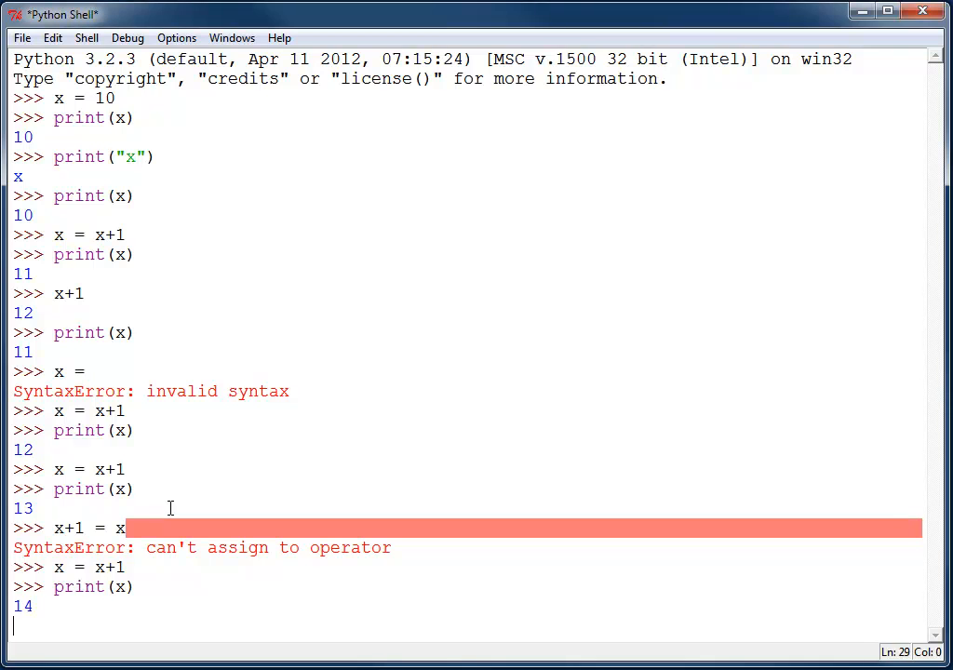
{"action": "key", "text": "enter"}
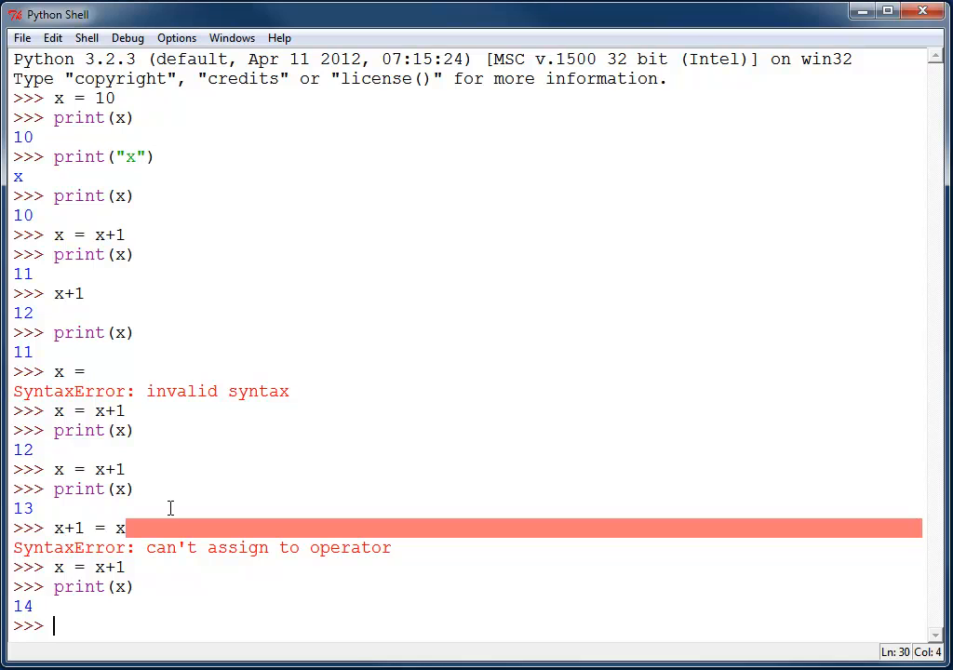
{"action": "type", "text": "x += 1"}
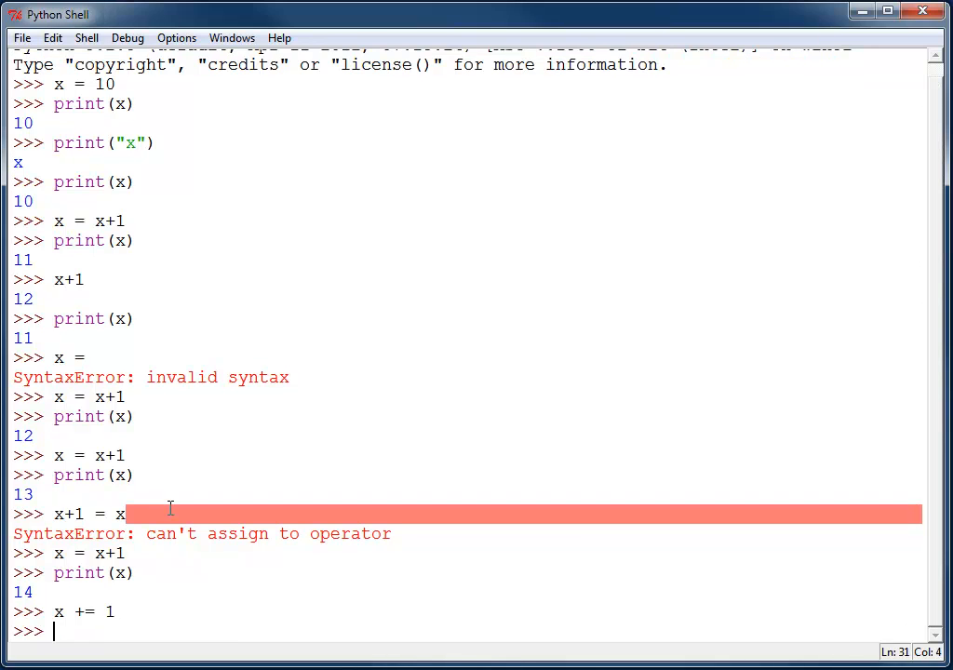
- Print x after += 1 (15), apply x += 2 (17), then x -= 10 (7)
{"action": "left_click", "coordinate": [54, 573]}
{"action": "type", "text": "print(x"}
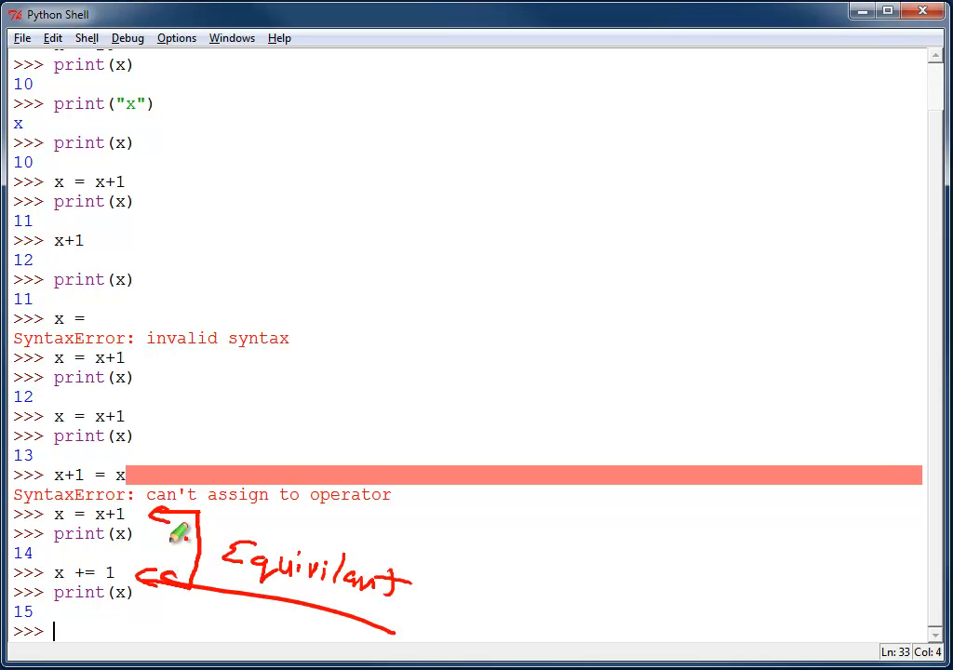
{"action": "type", "text": "x -="}
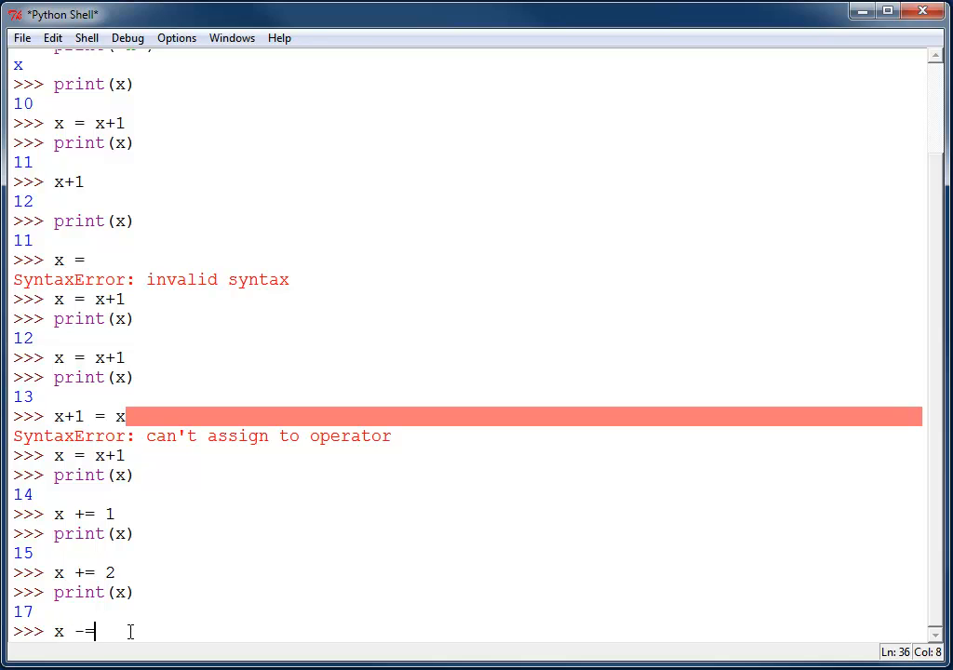
{"action": "type", "text": "10"}
{"action": "type", "text": "print(x)"}
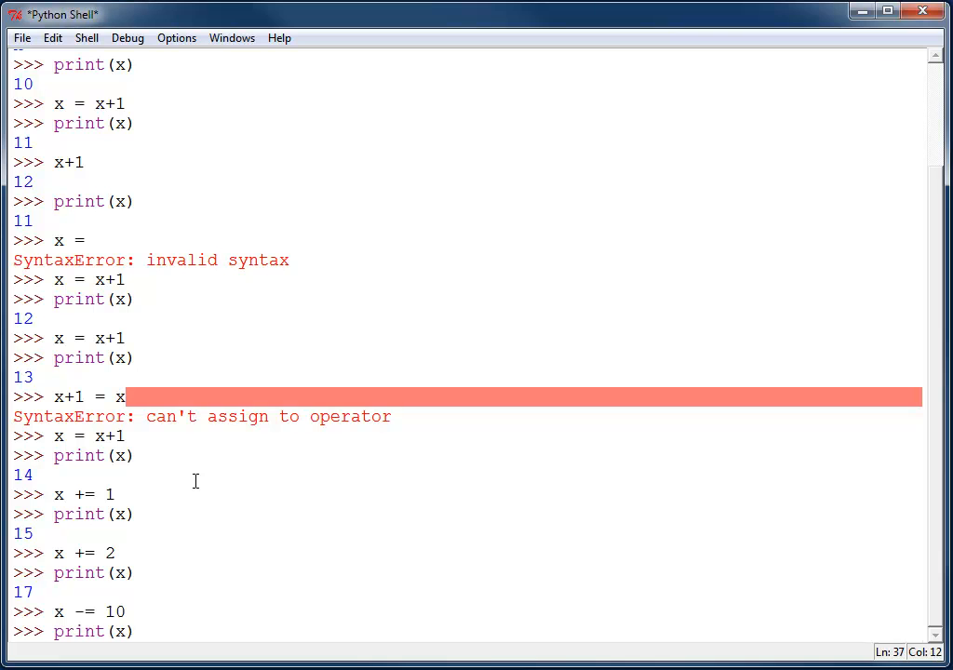
{"action": "key", "text": "enter"}
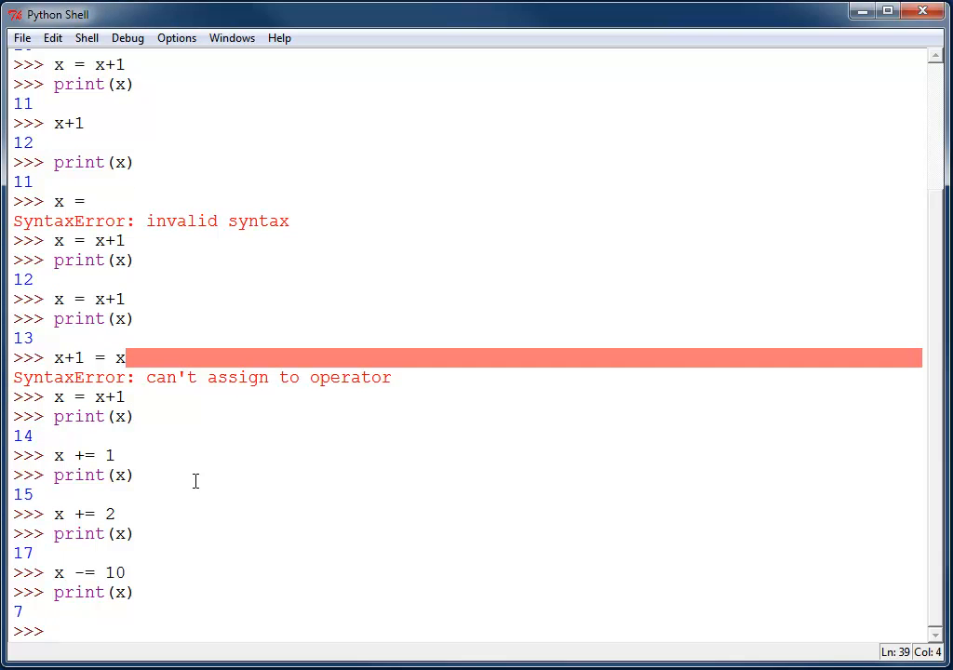